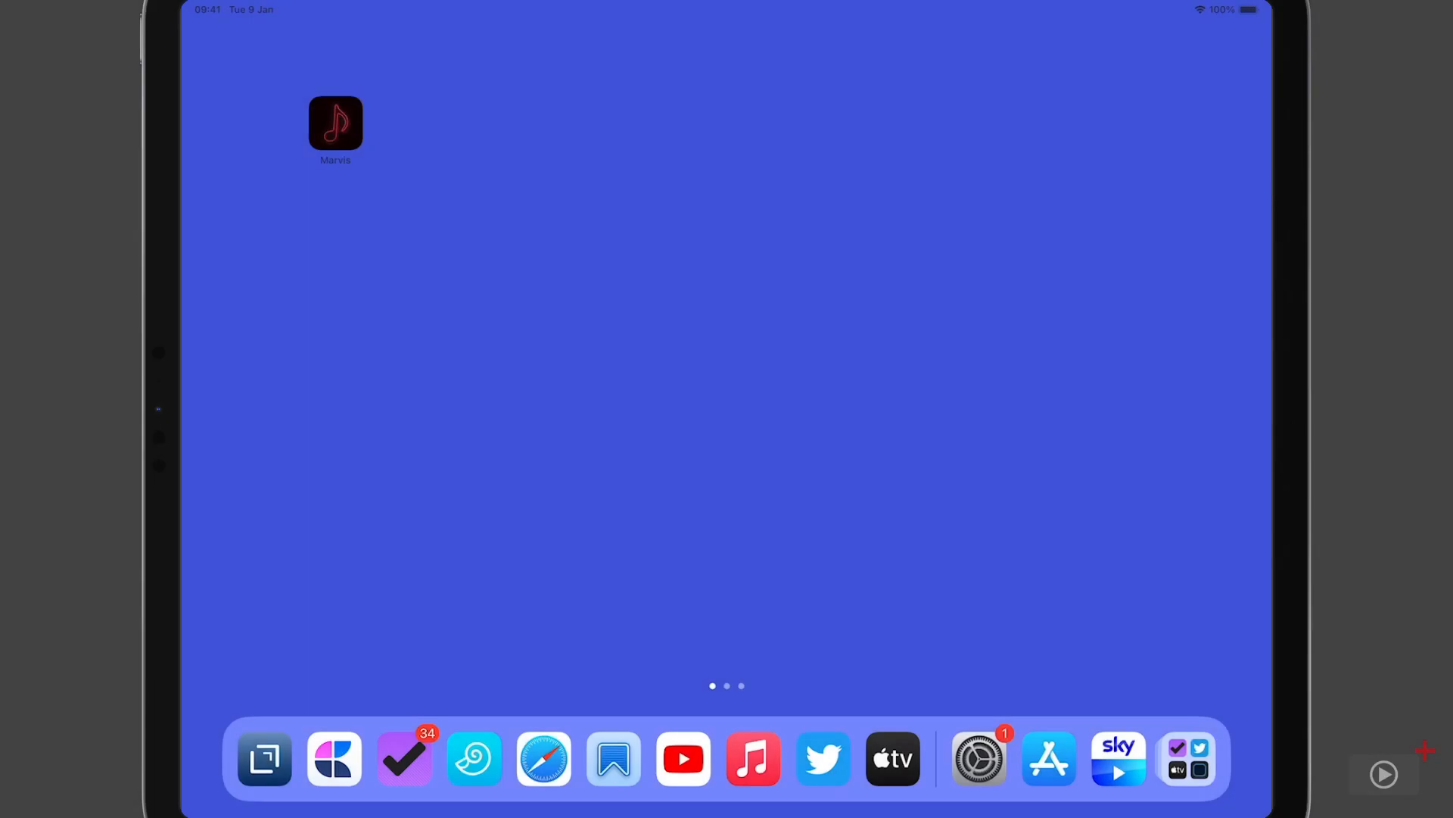
- View the Marvis Pro listing, scrolling through previews, ratings and App Privacy and back to the top
click(335, 121)
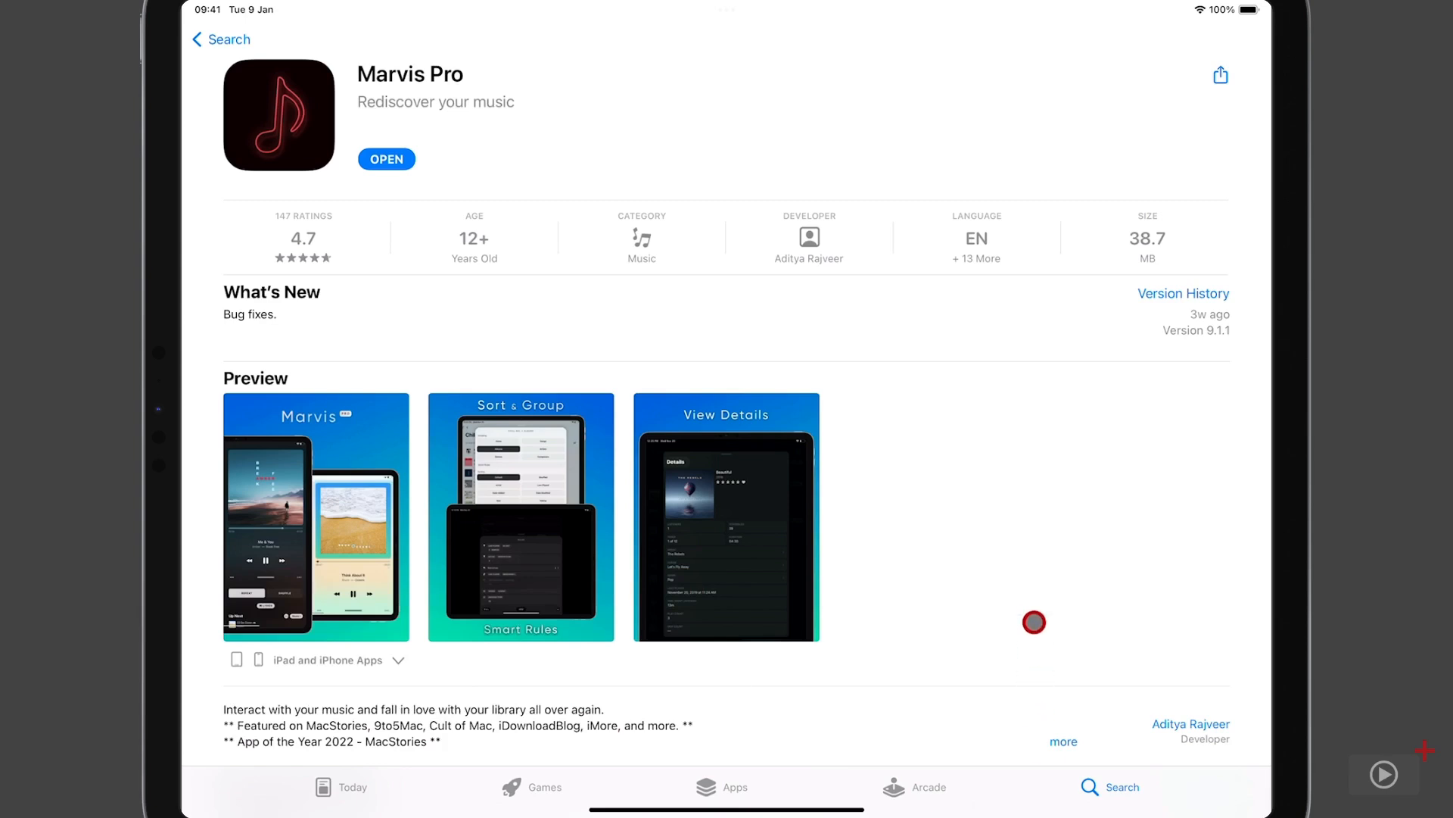
scroll(down, 3)
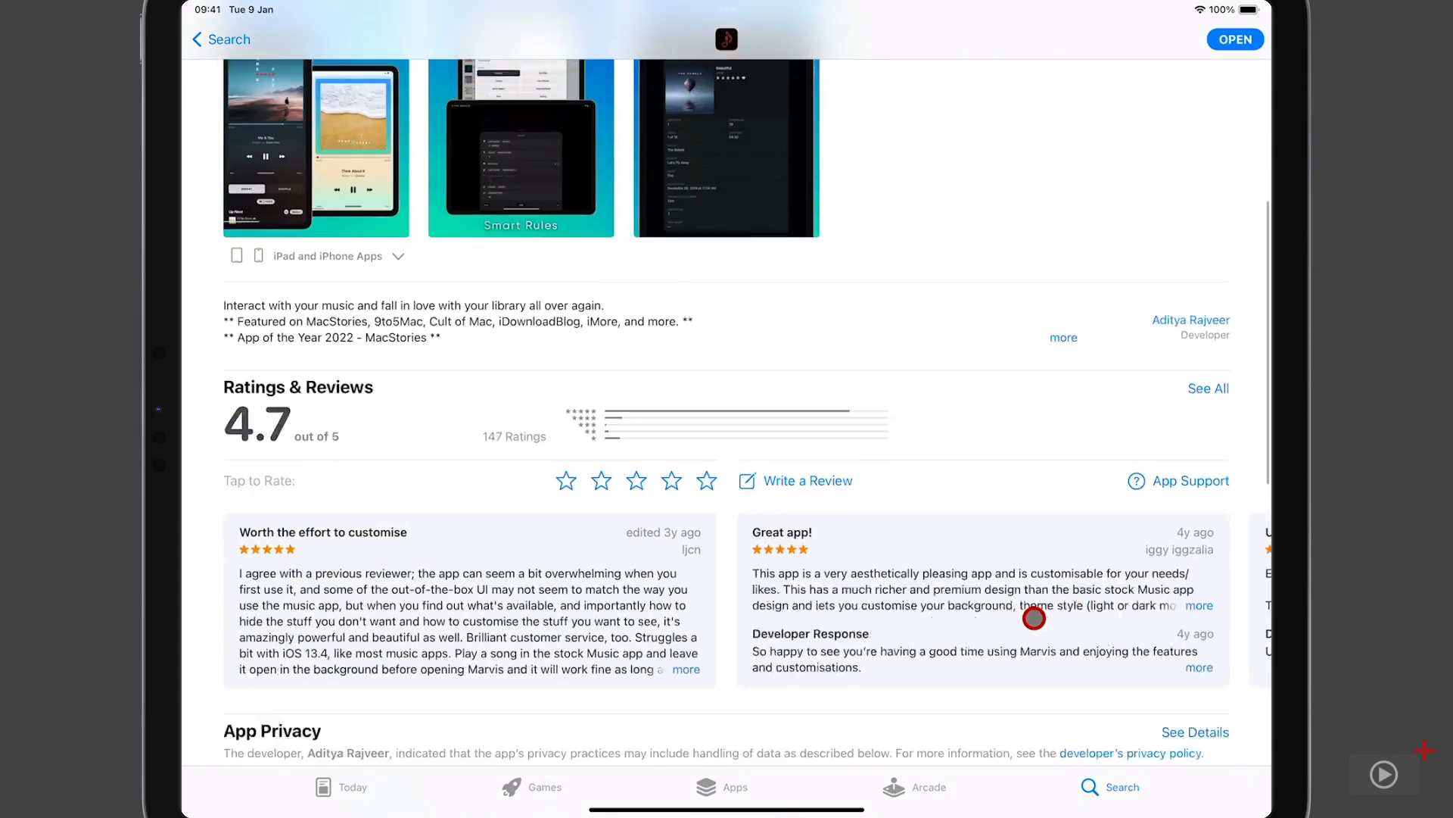
scroll(down, 3)
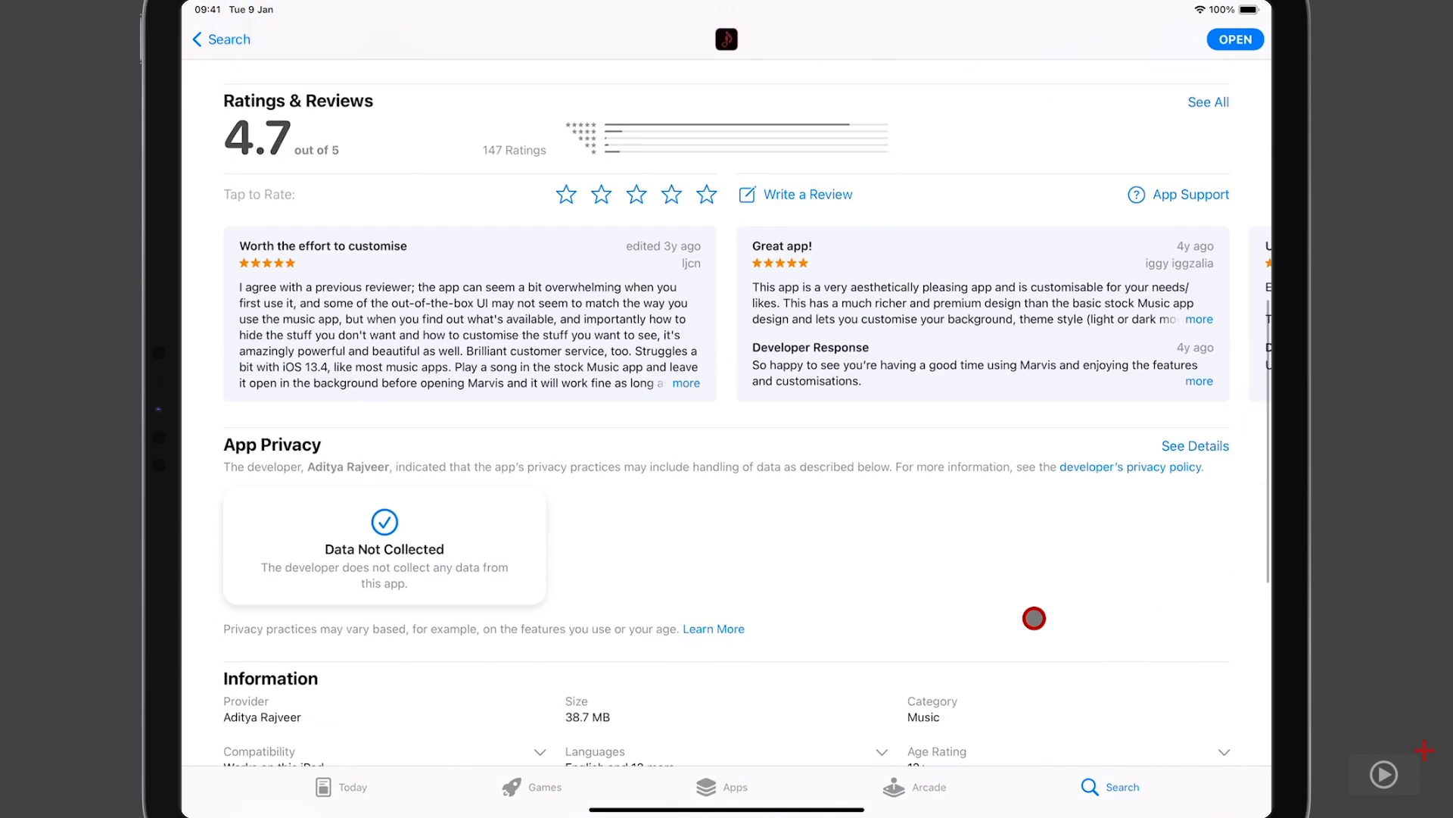
scroll(up, 3)
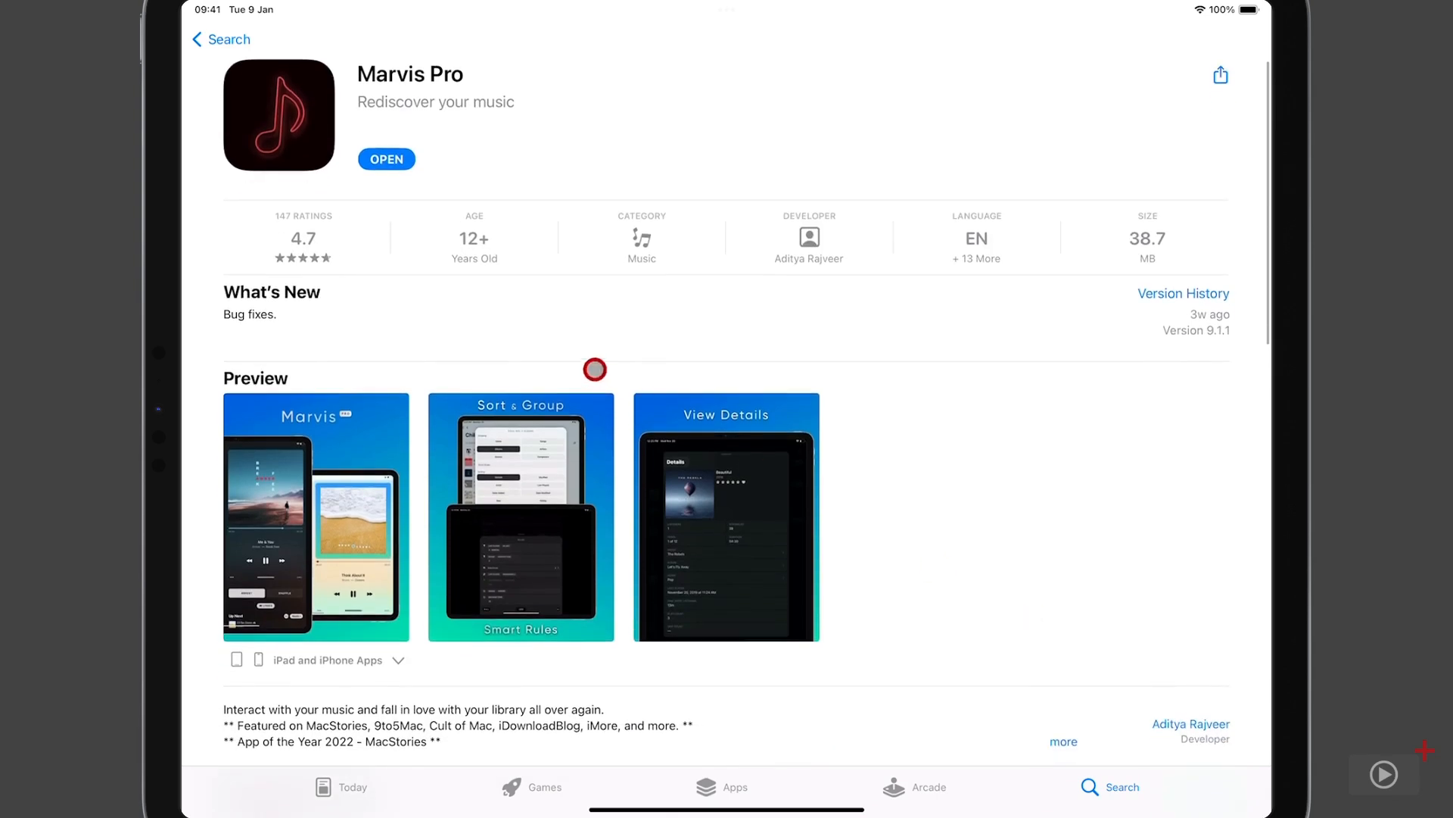
- Launch Marvis Pro from the store page and grant it access to the music library
click(386, 159)
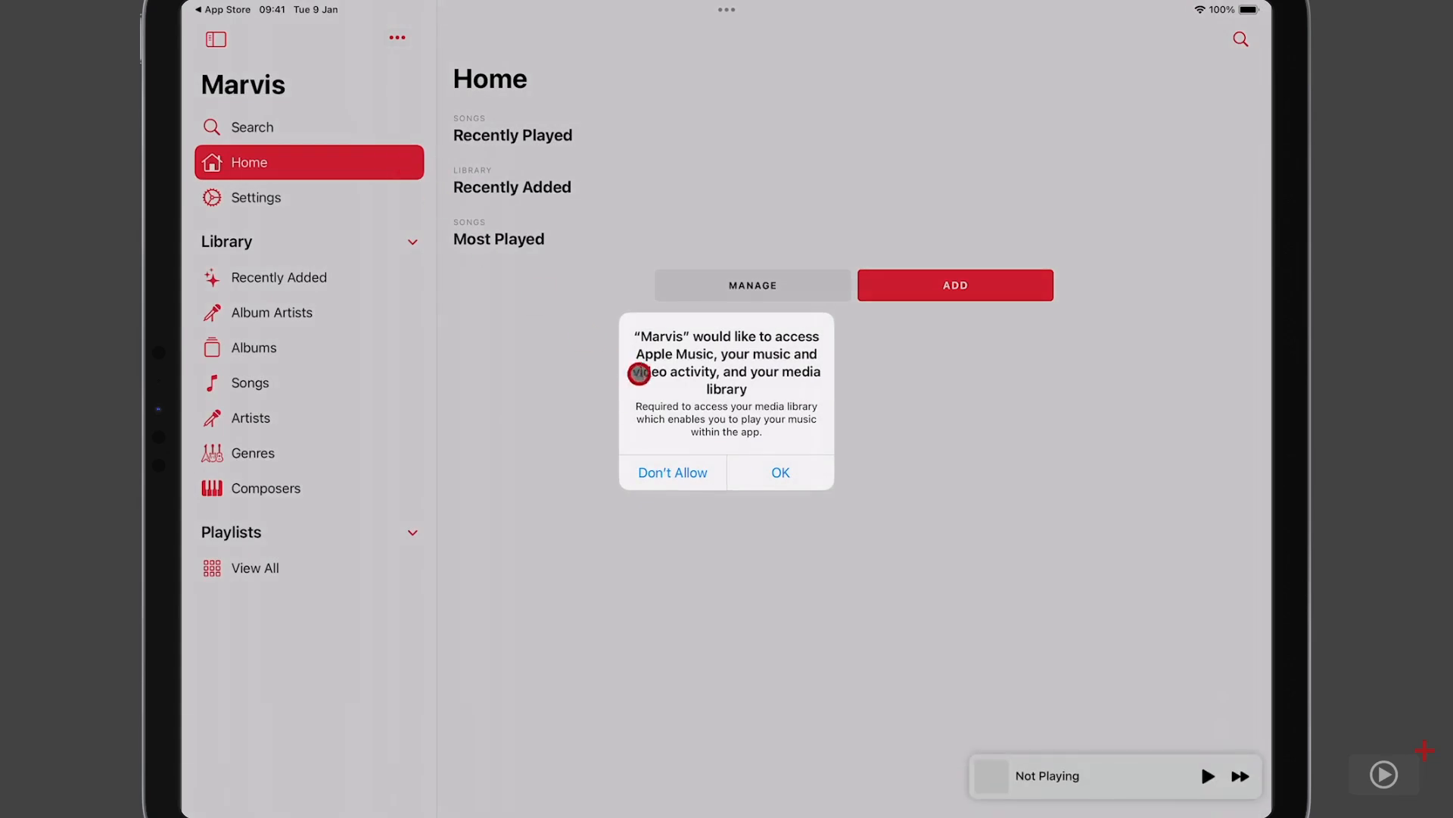
click(780, 472)
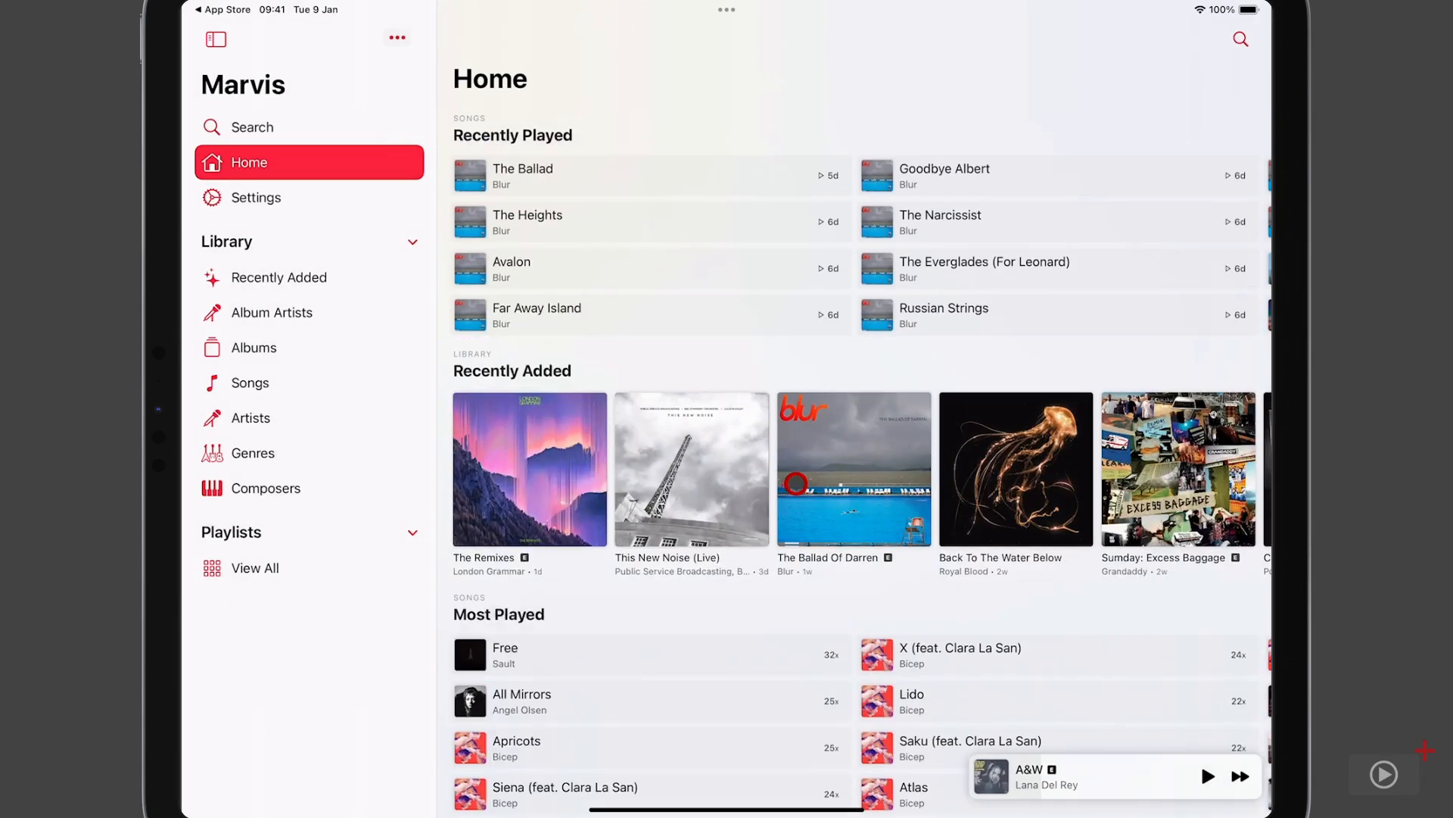
click(406, 532)
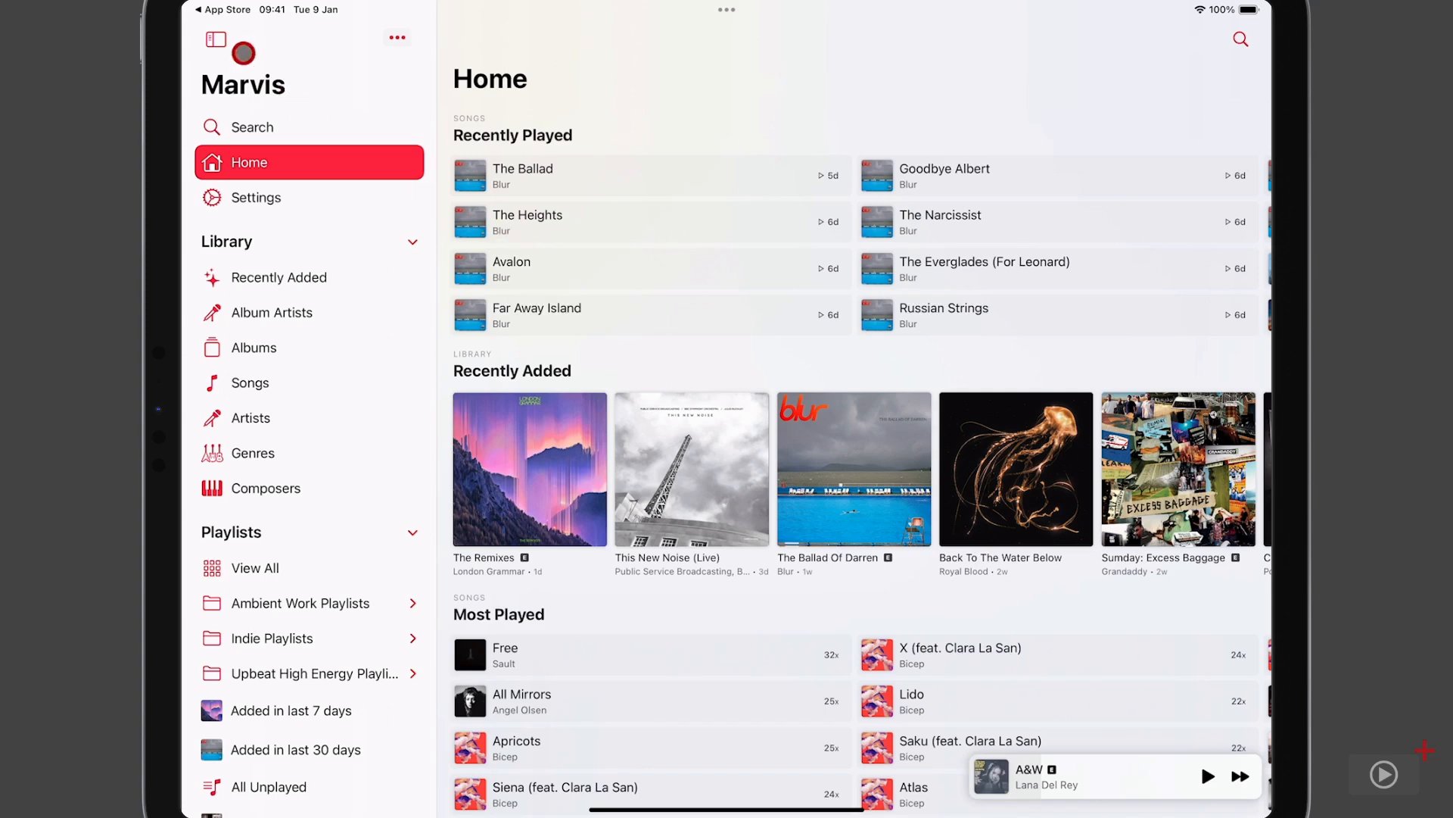
click(215, 39)
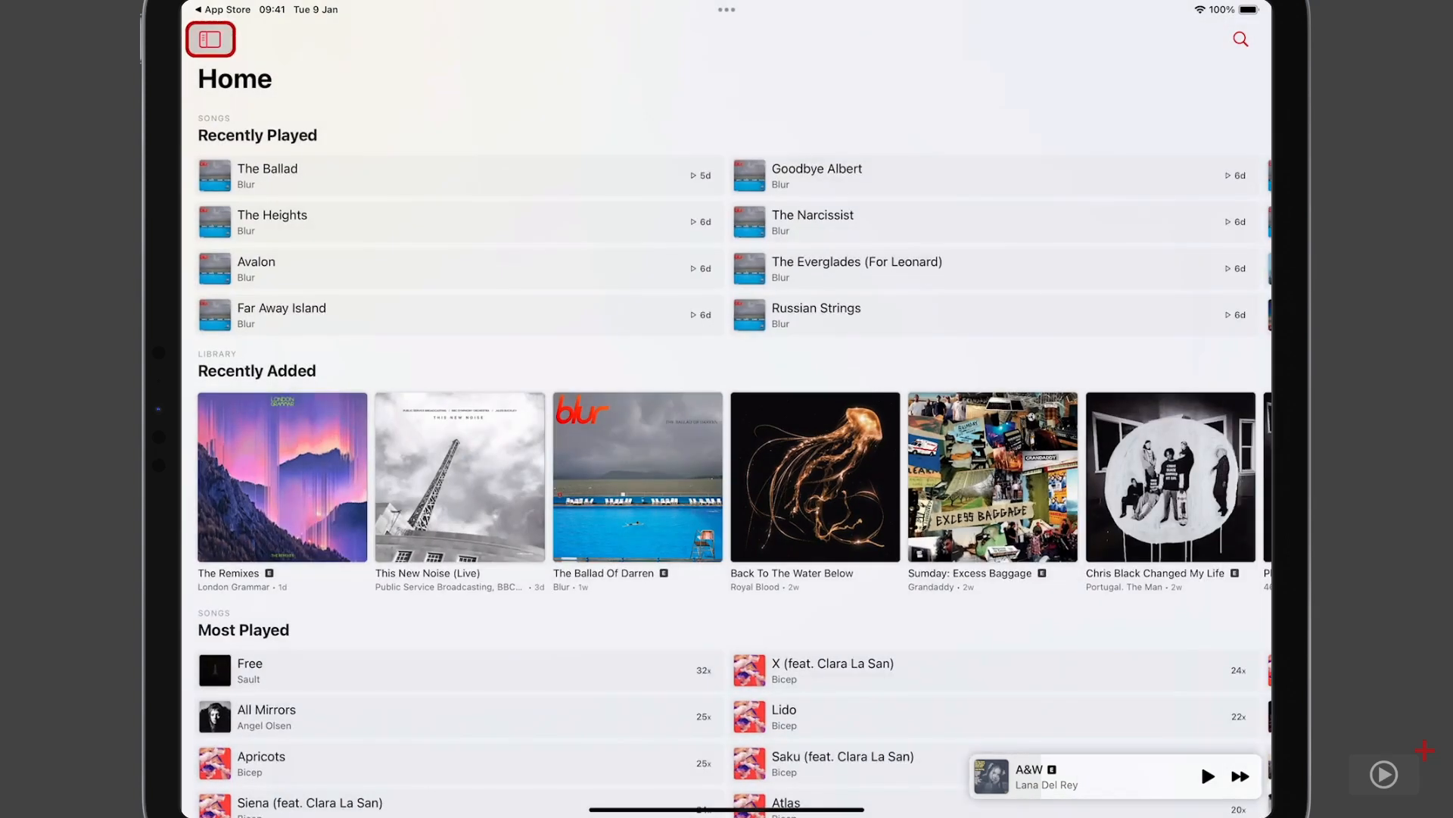
click(211, 39)
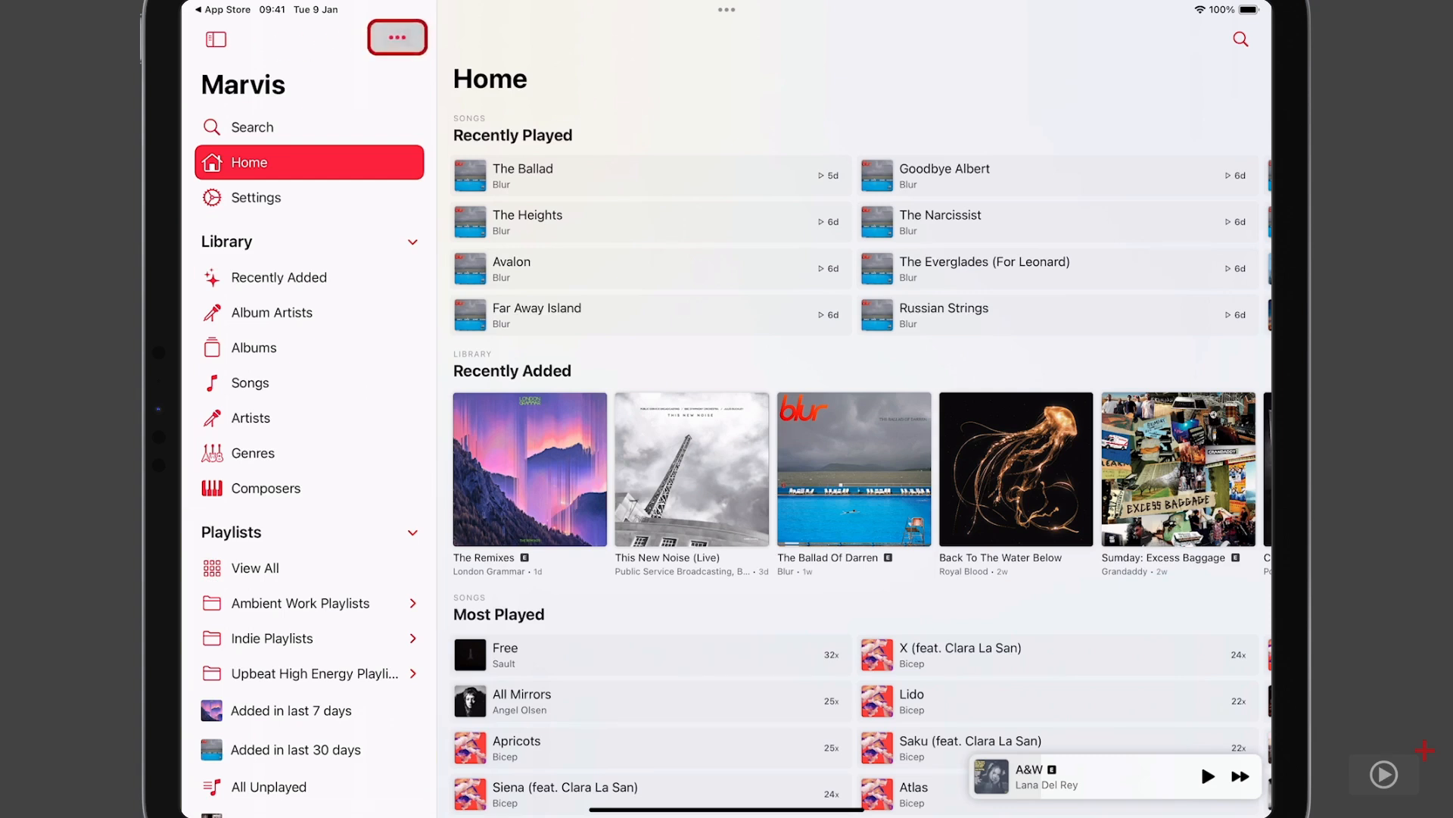
- Enter sidebar edit mode via the ••• menu and start adding a New Group at the bottom
click(397, 38)
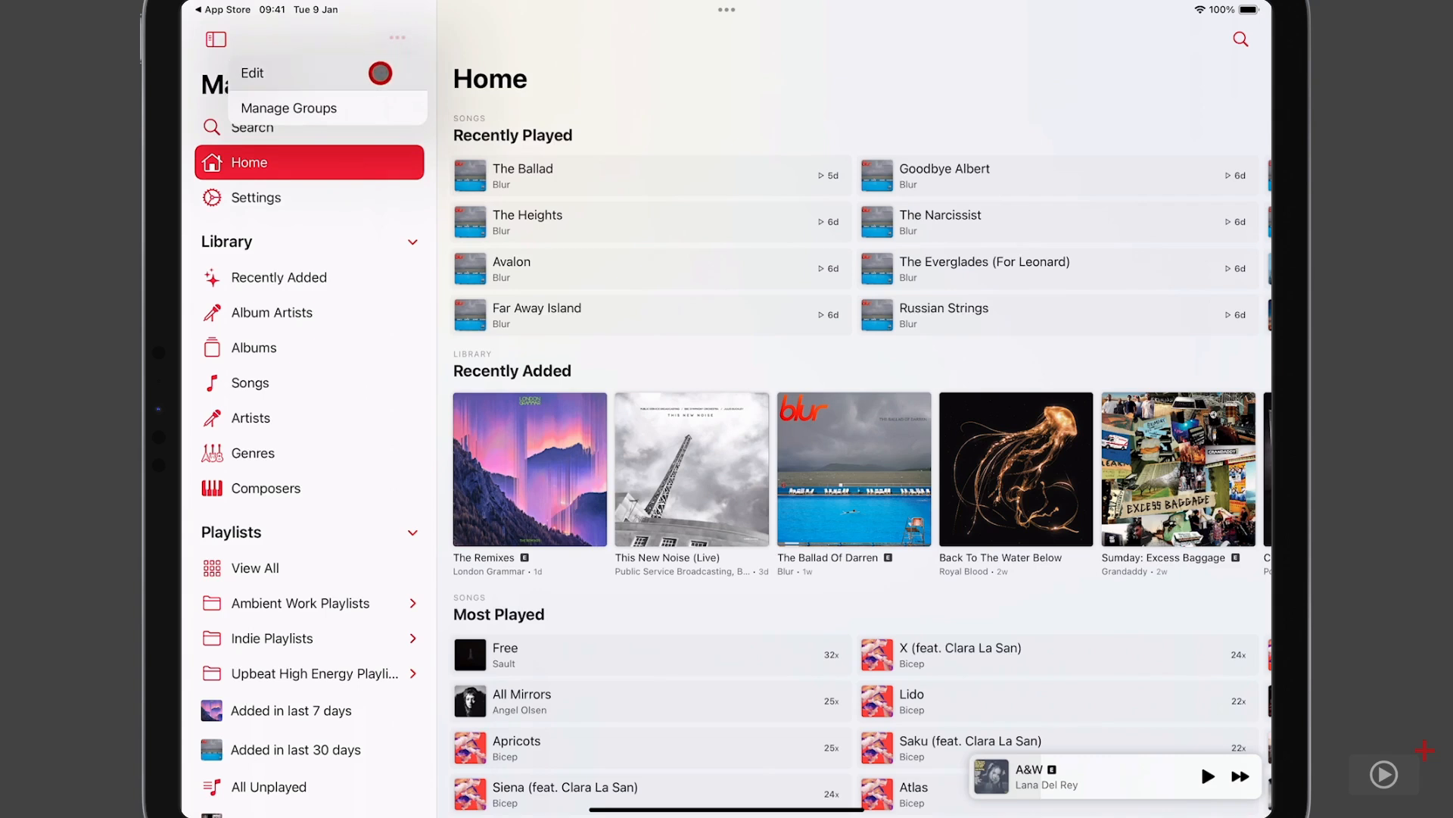
click(251, 72)
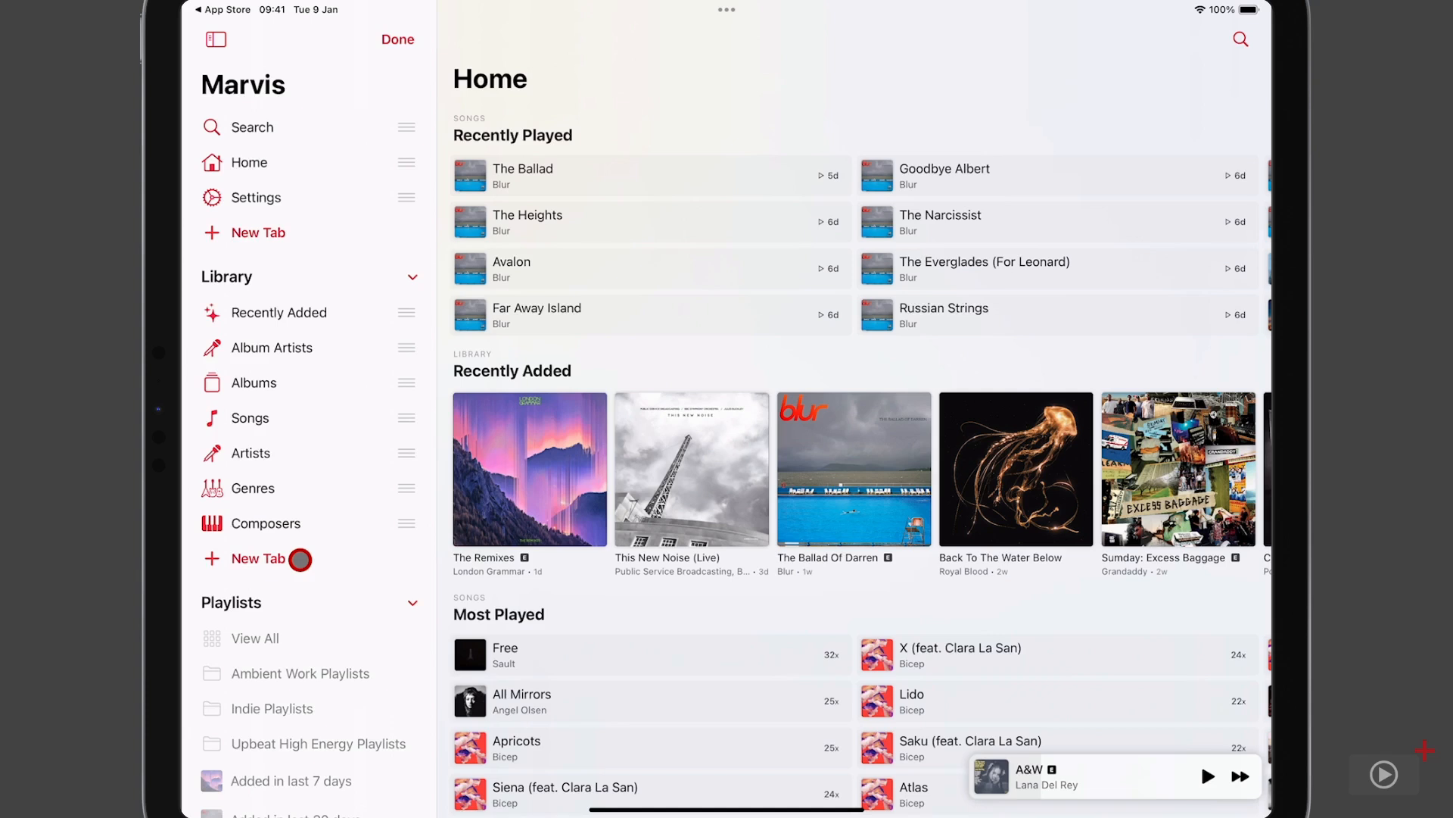
scroll(down, 3)
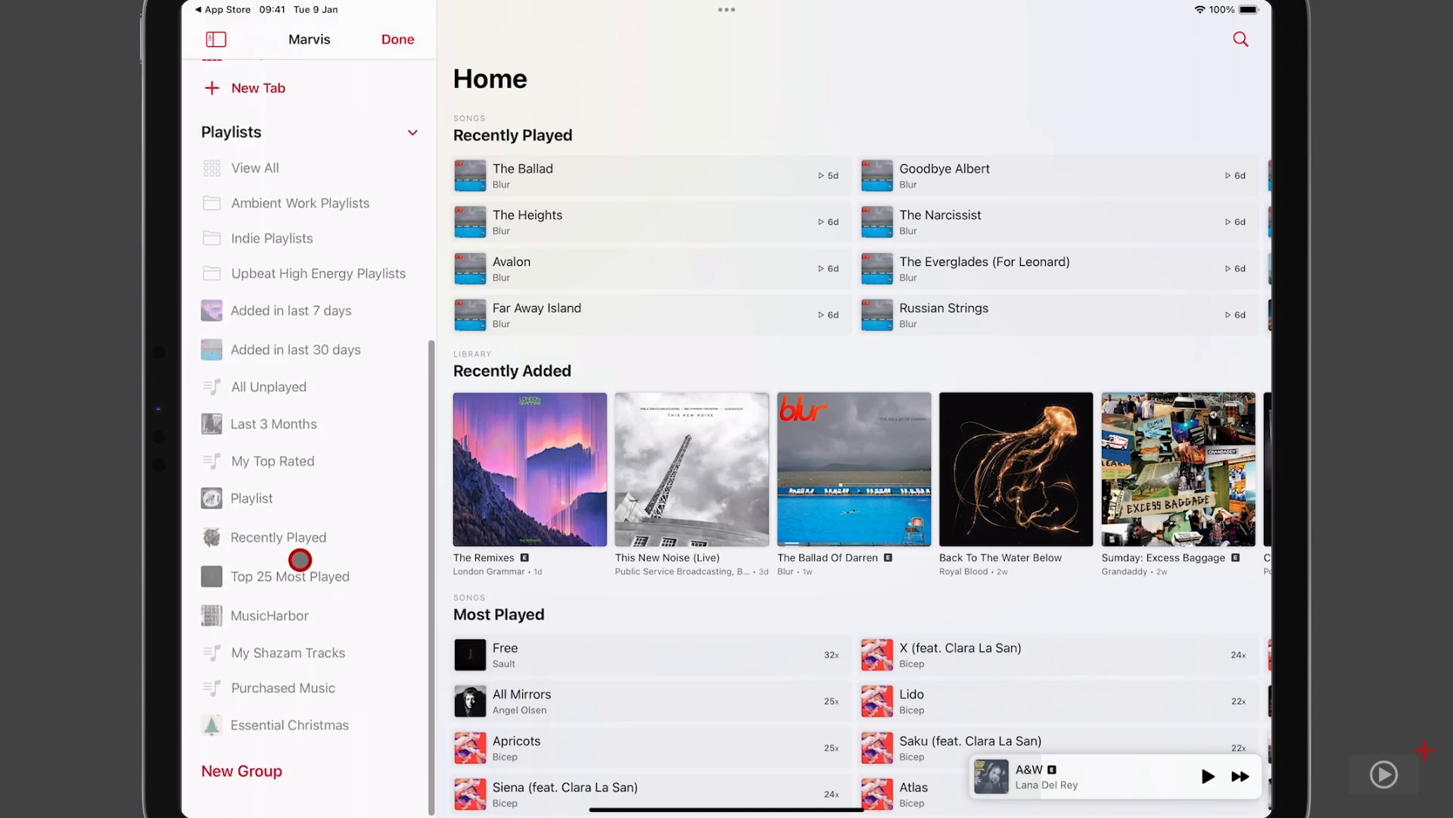
scroll(up, 3)
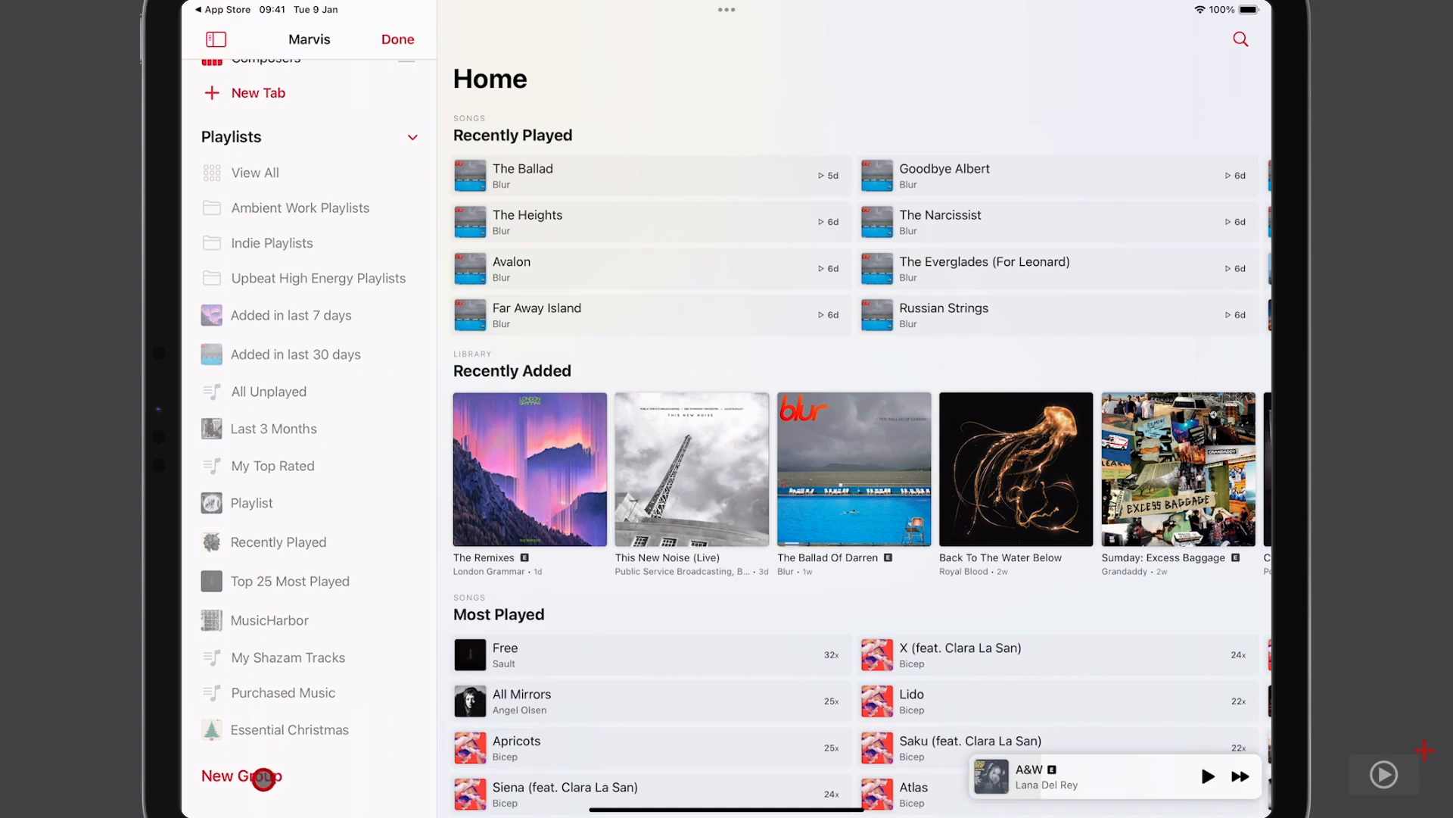
click(241, 775)
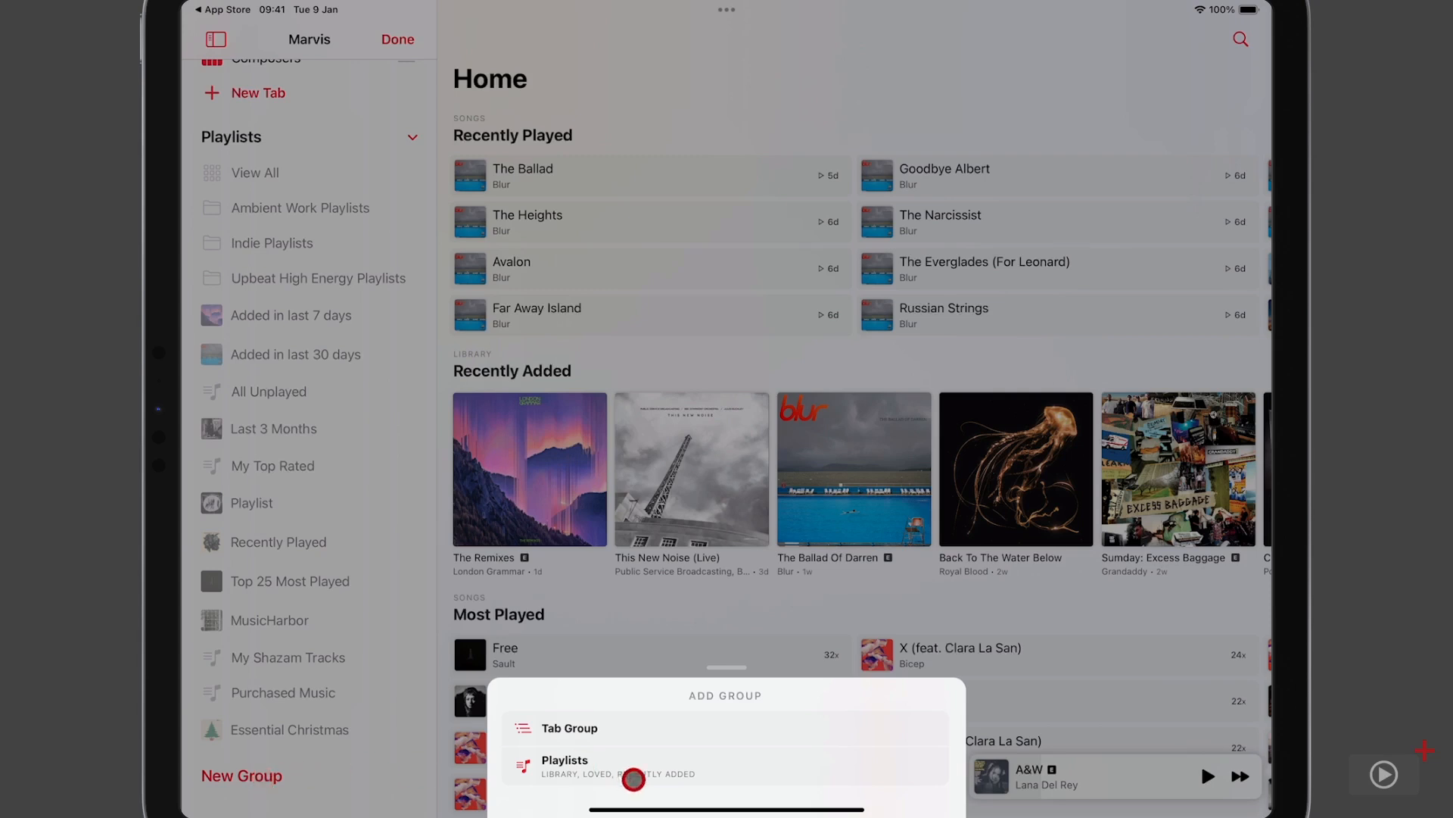
- Add a Tab Group with its default name under Playlists and finish sidebar editing with Done
click(569, 728)
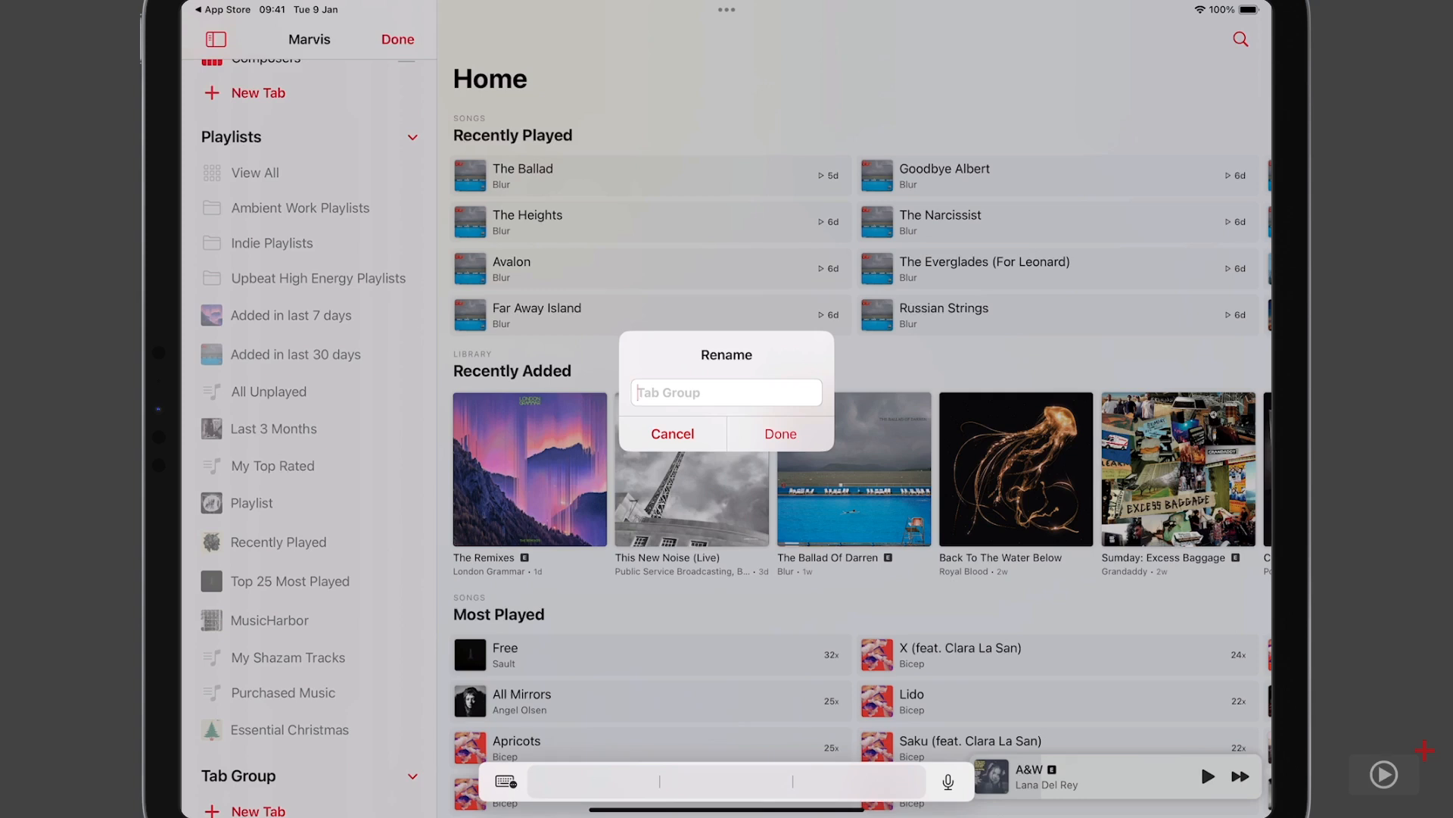
click(672, 434)
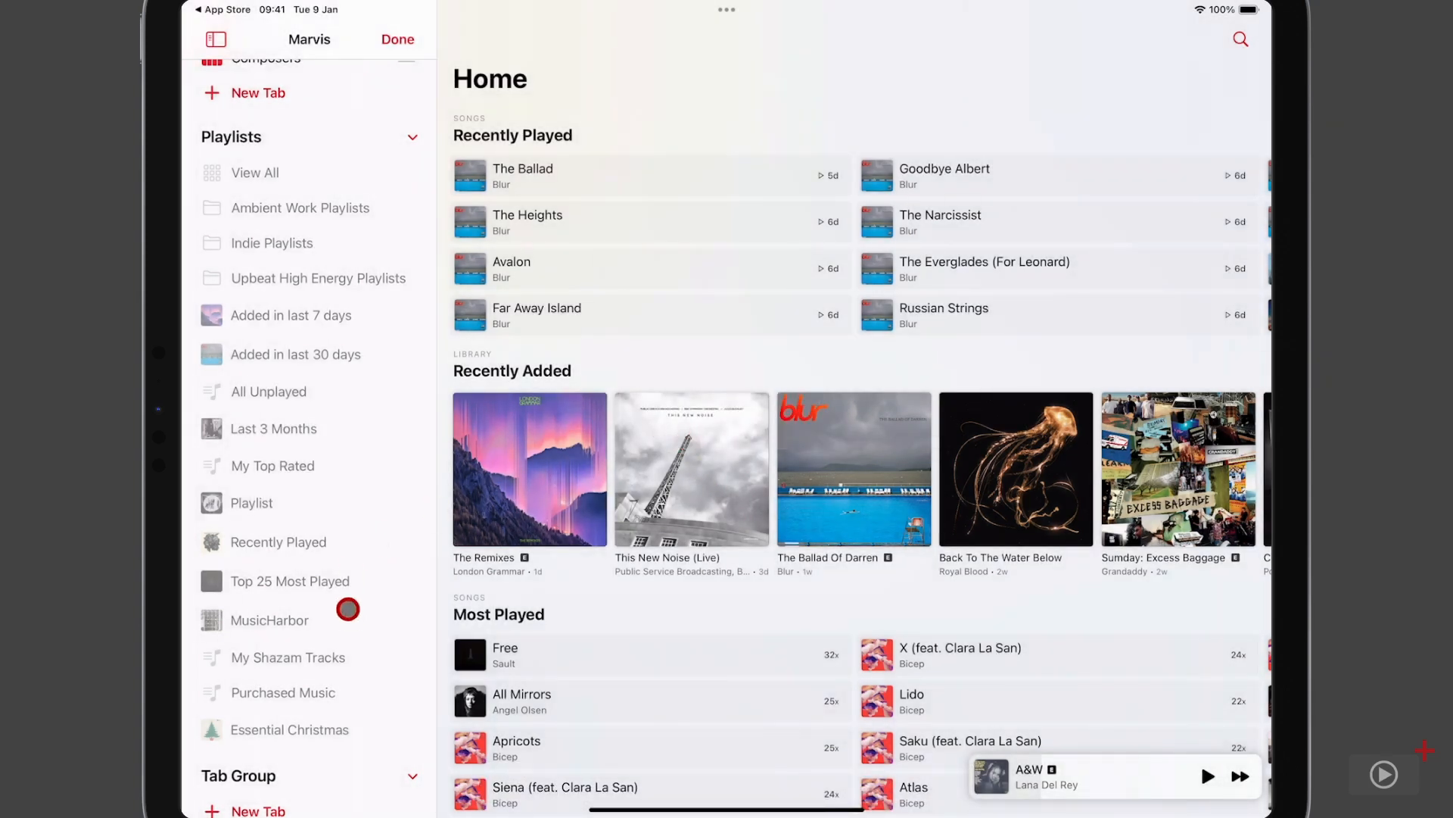
scroll(down, 3)
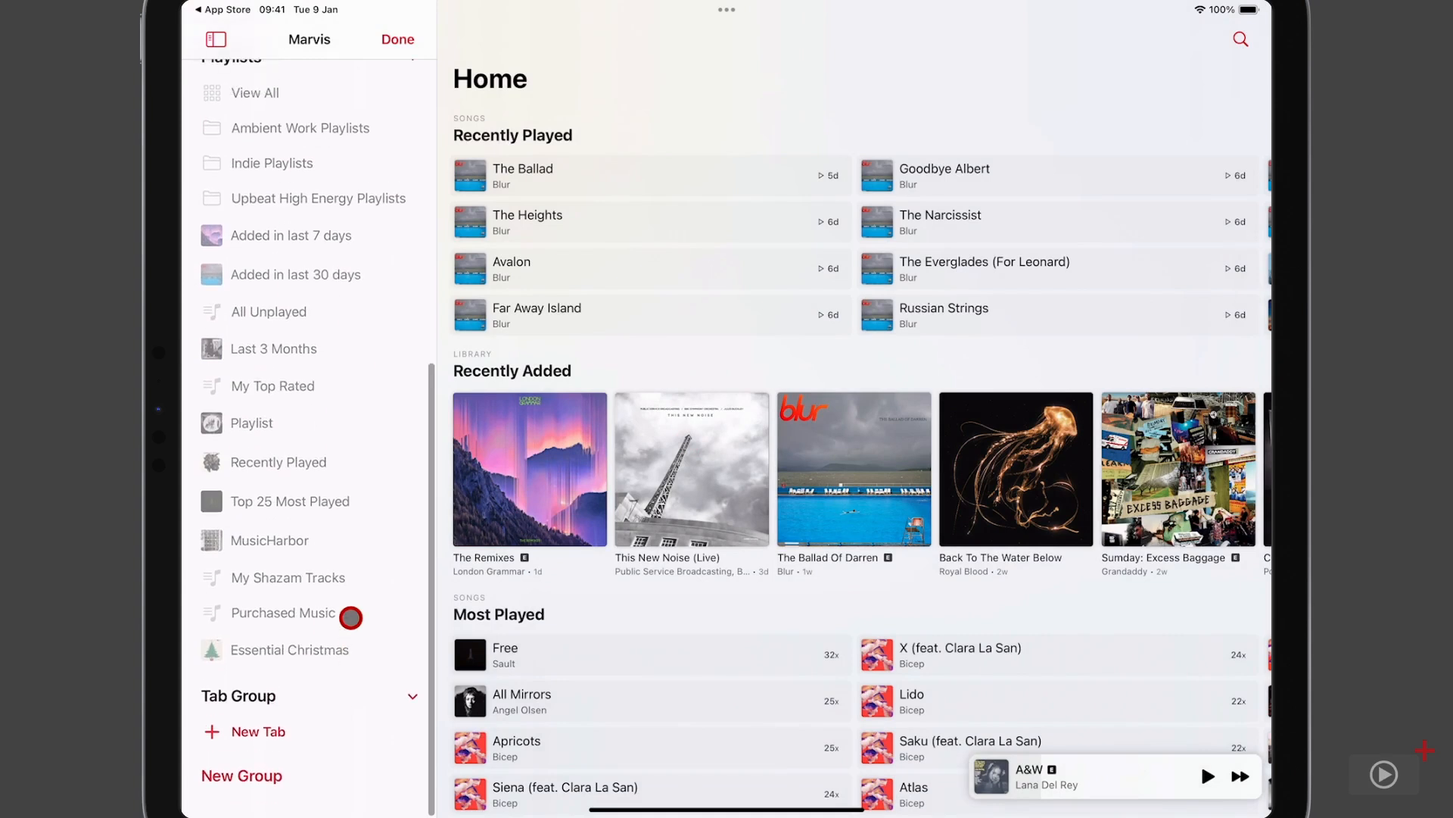
mouse_move(376, 407)
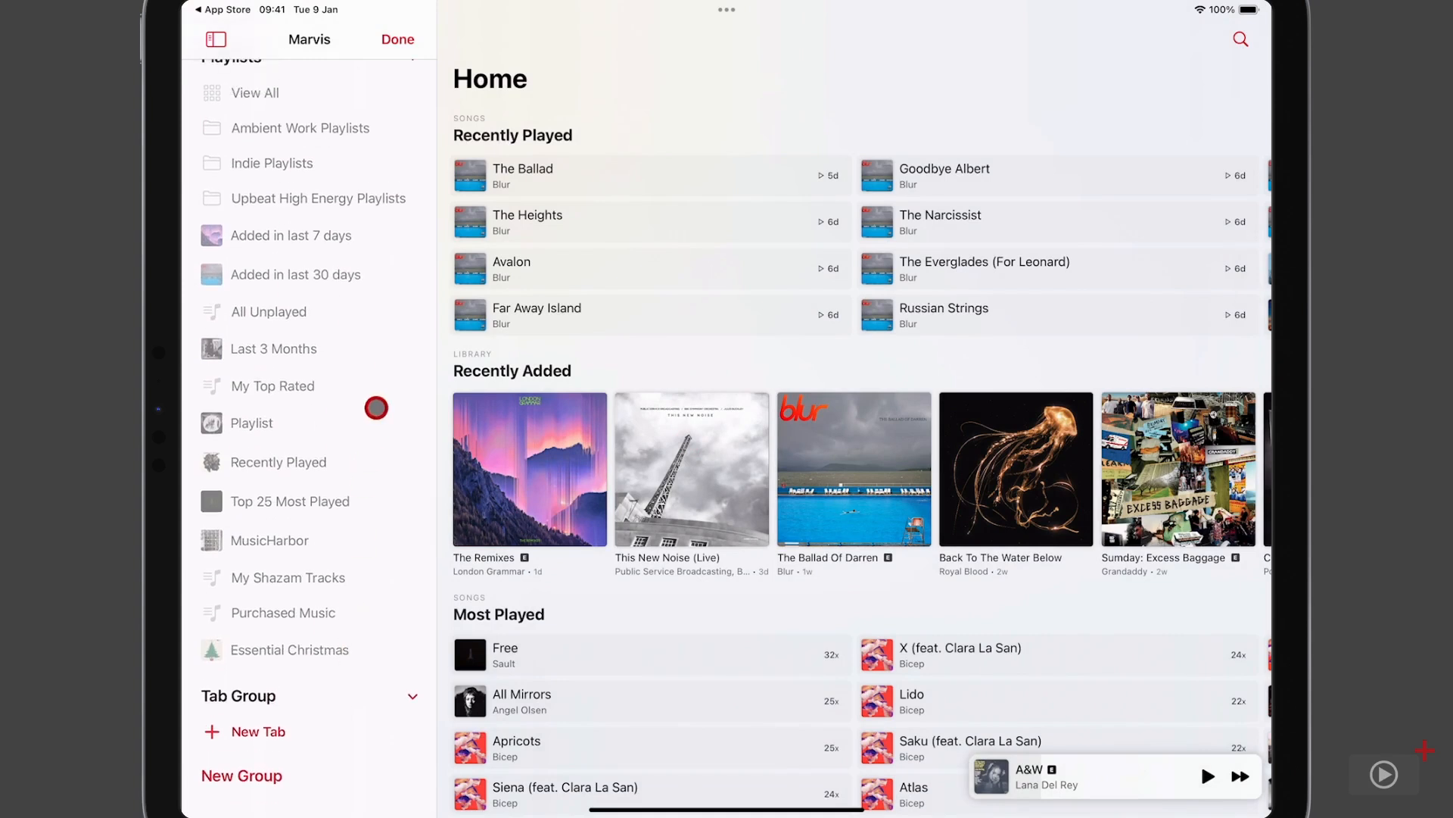
click(397, 39)
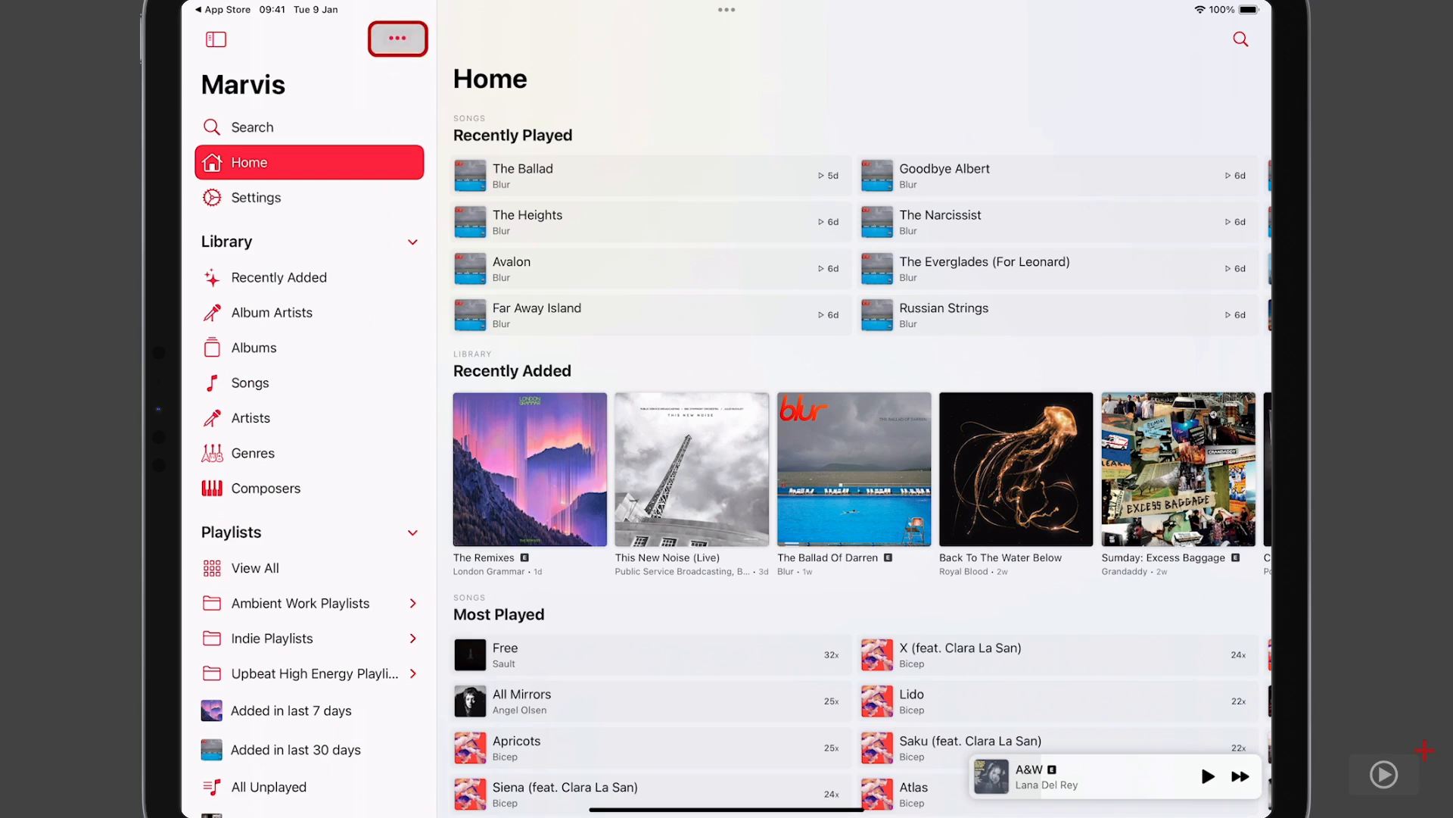
click(397, 39)
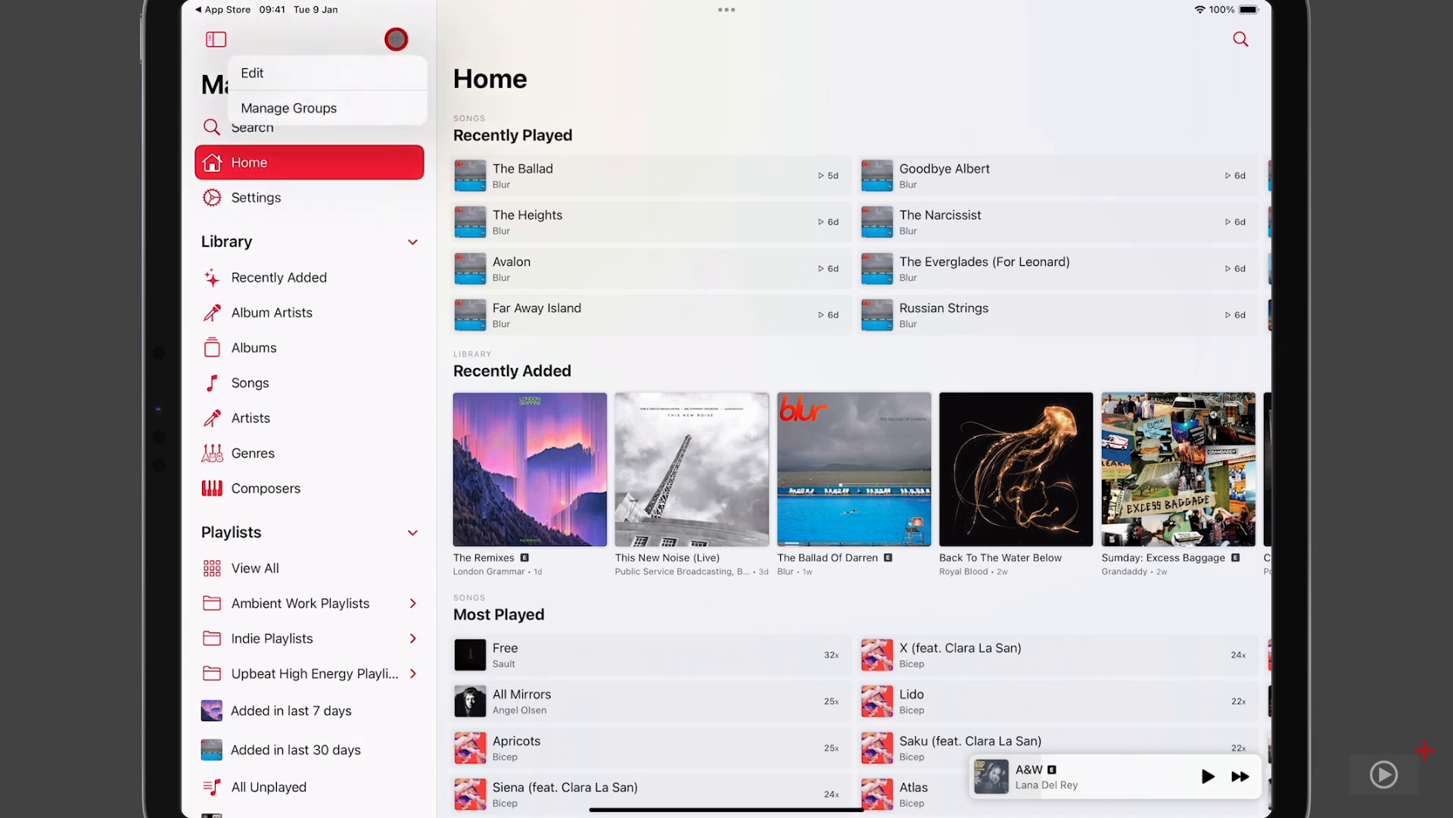
click(288, 108)
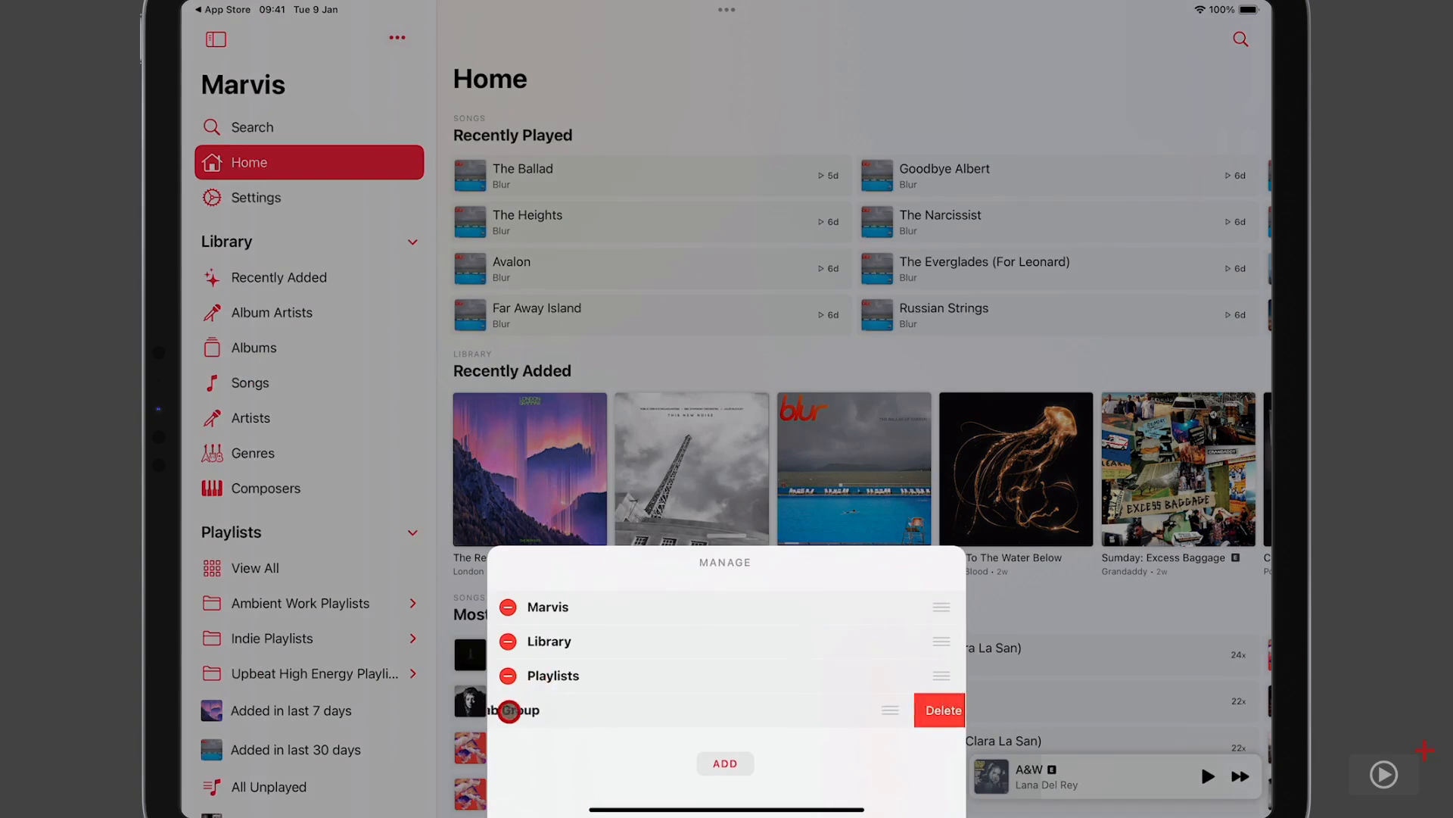
click(939, 709)
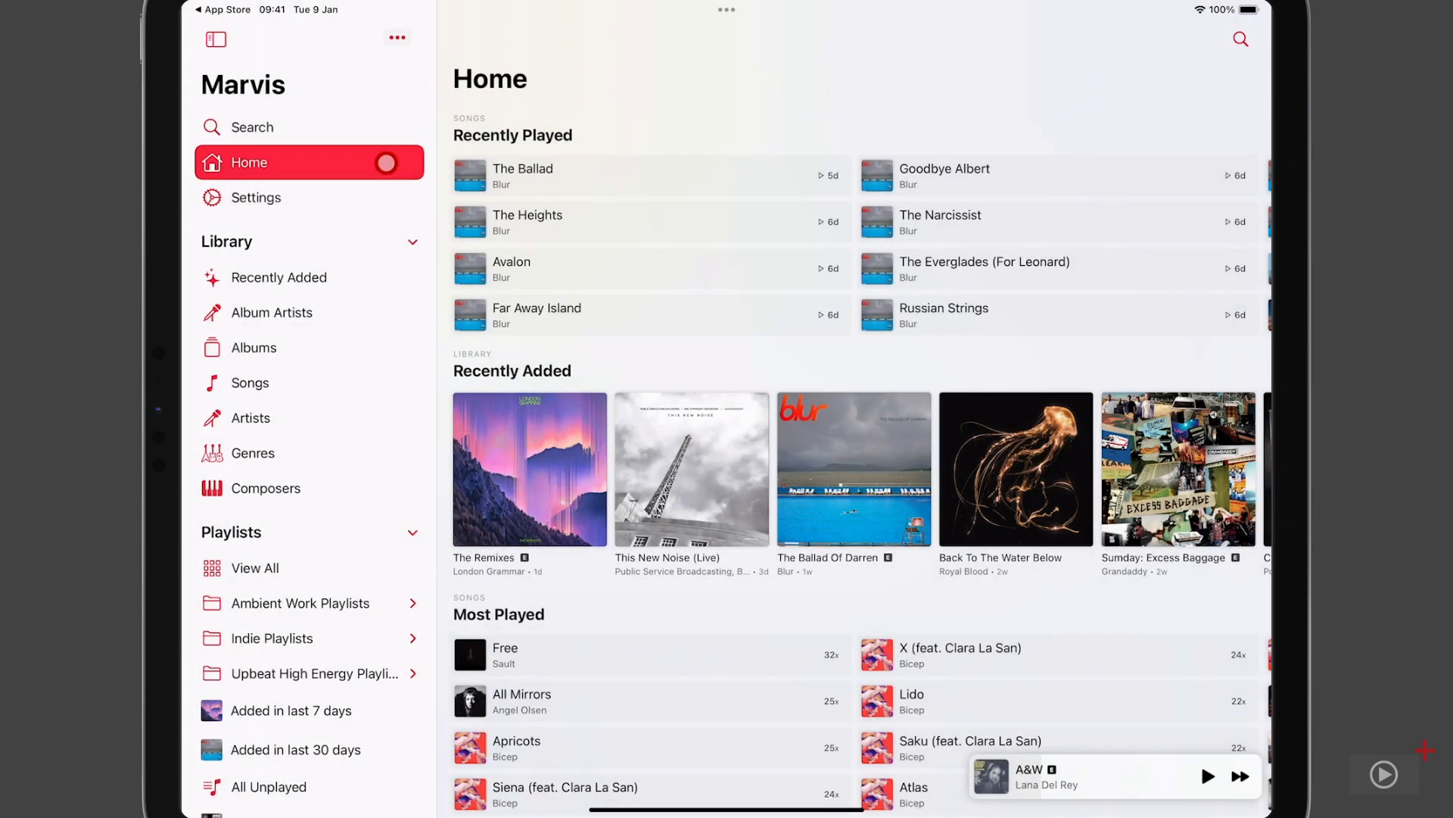
mouse_move(590, 142)
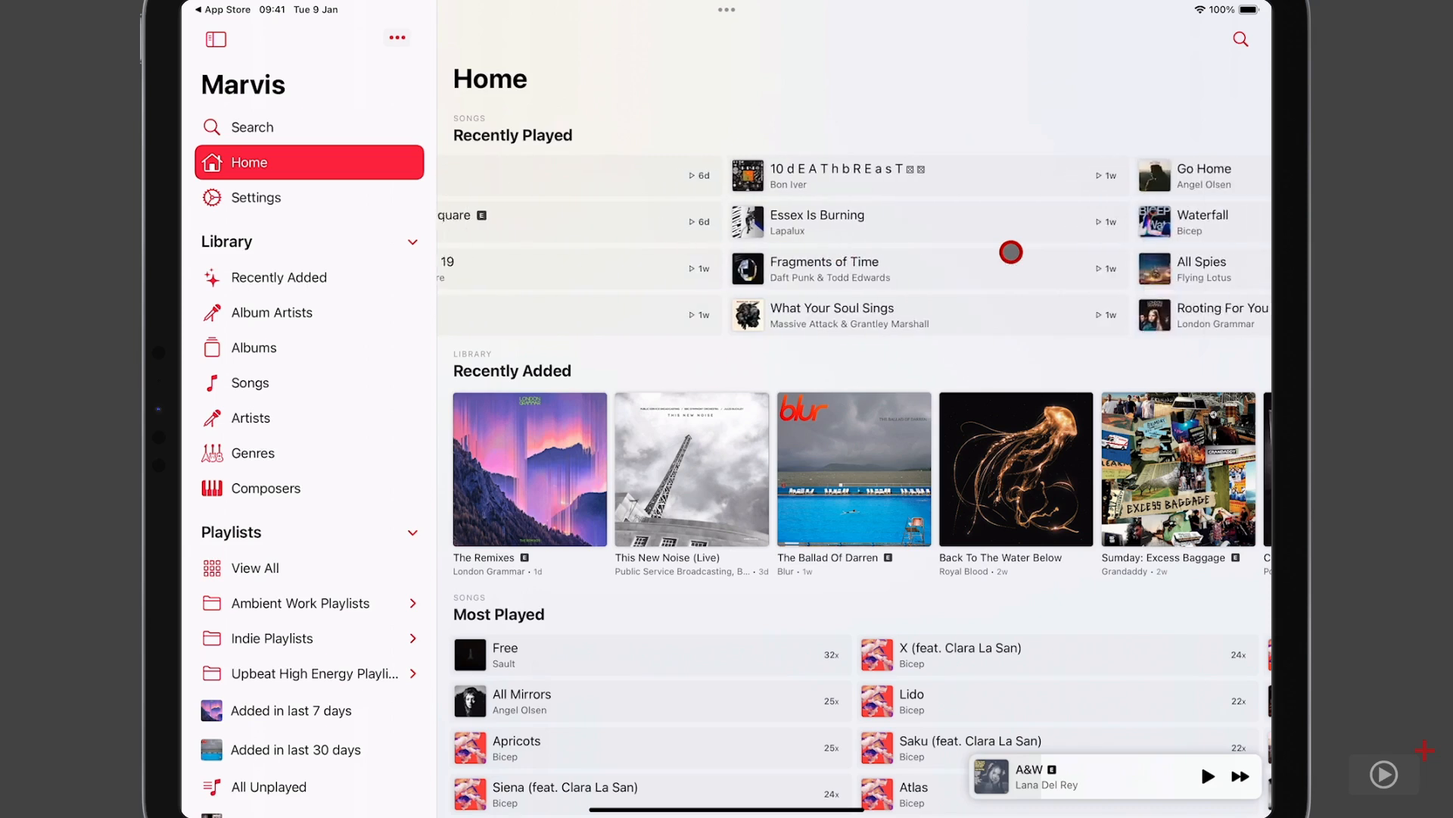
- Swipe the Recently Played and Recently Added carousels, then start managing the Home layout
scroll(left, 3)
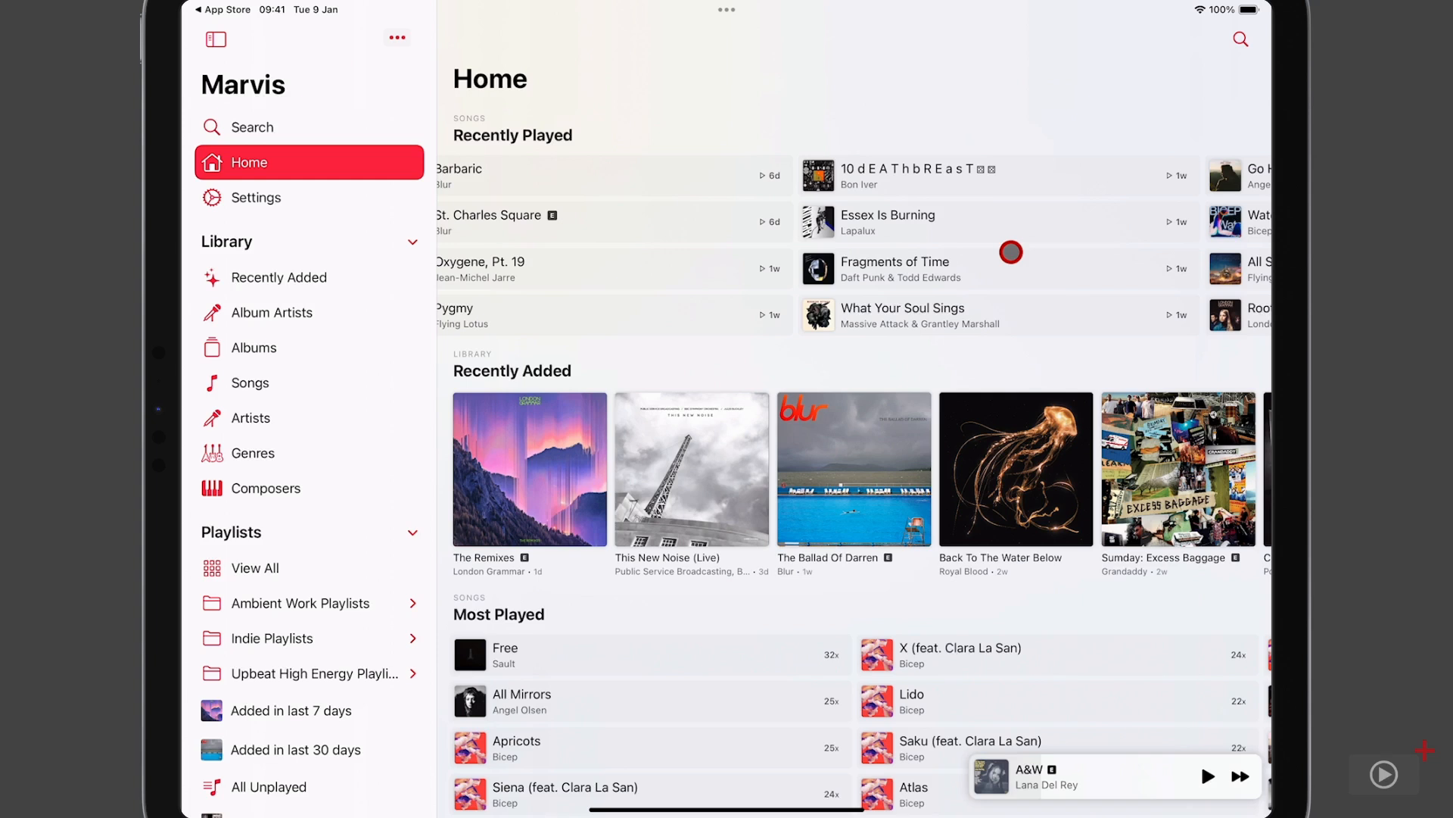
mouse_move(1068, 518)
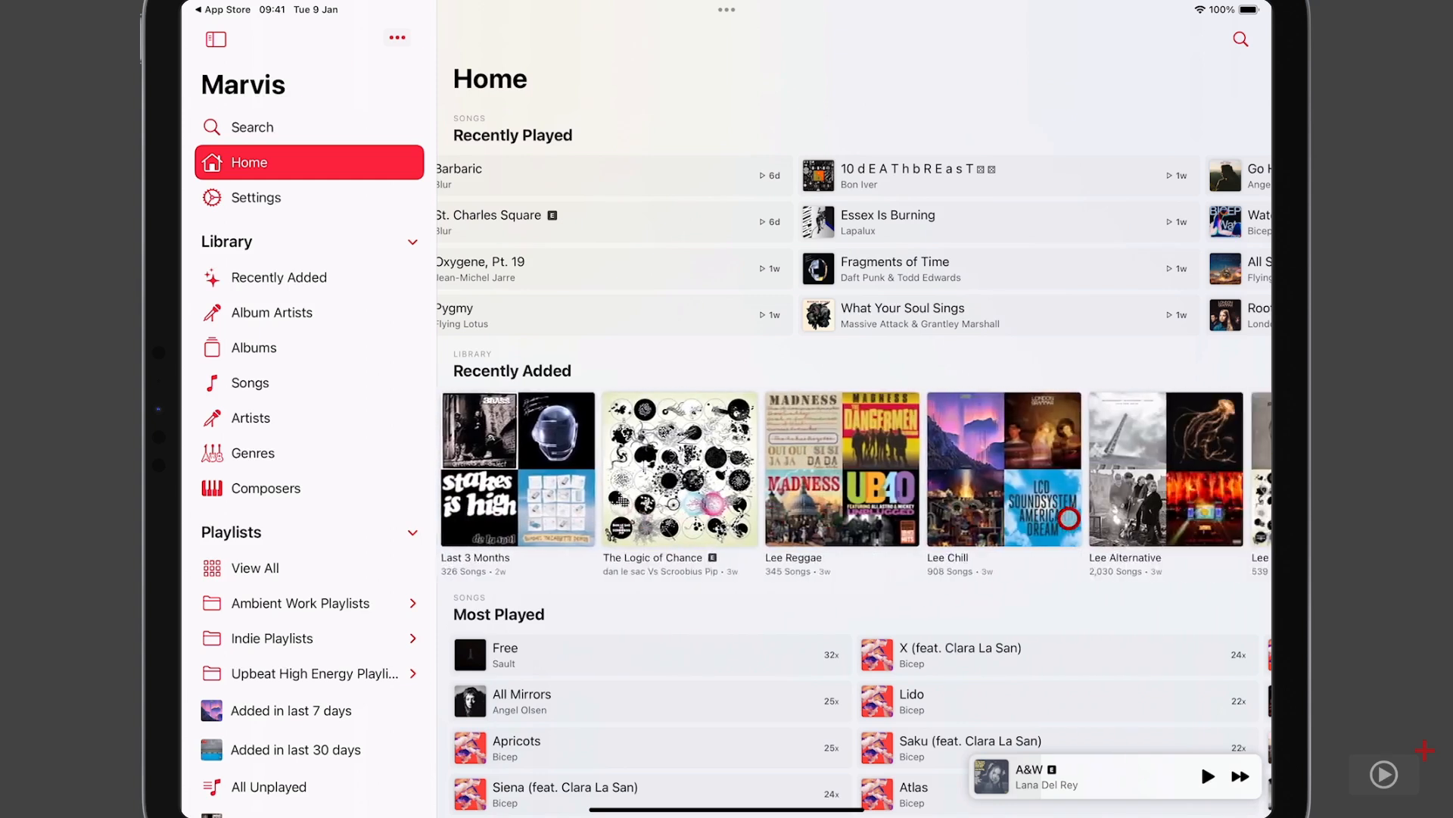
scroll(left, 3)
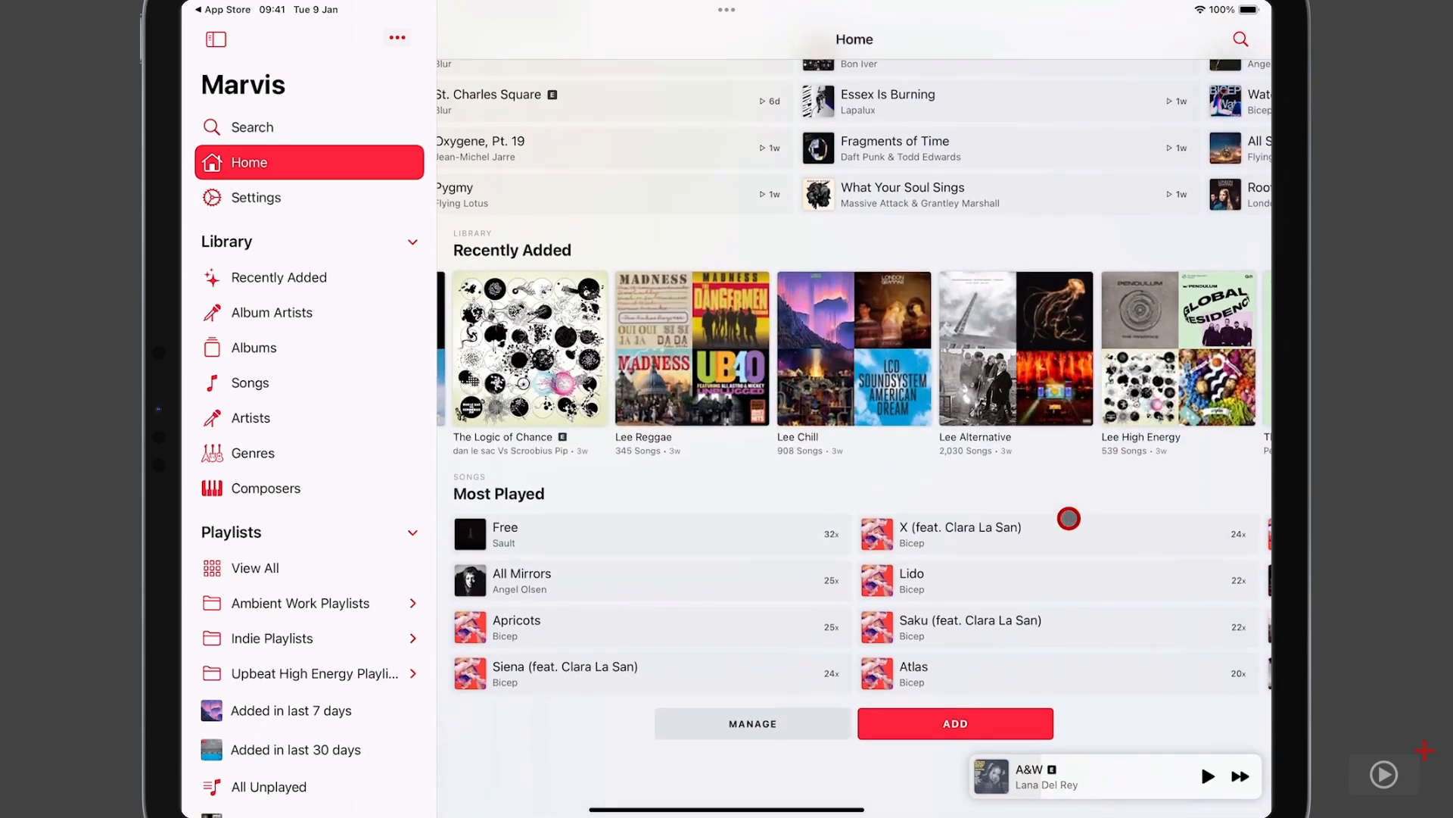
mouse_move(666, 535)
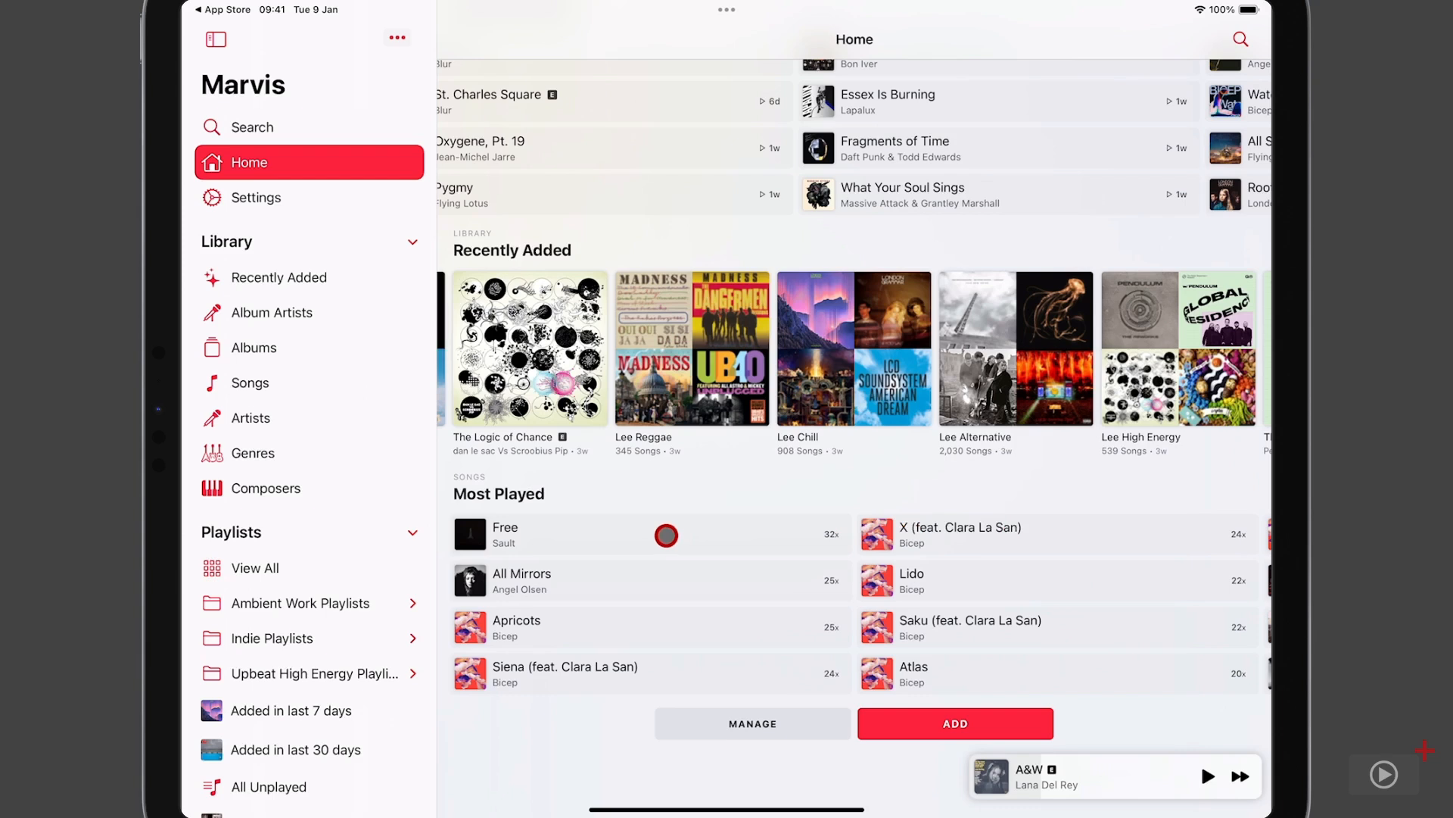
mouse_move(787, 617)
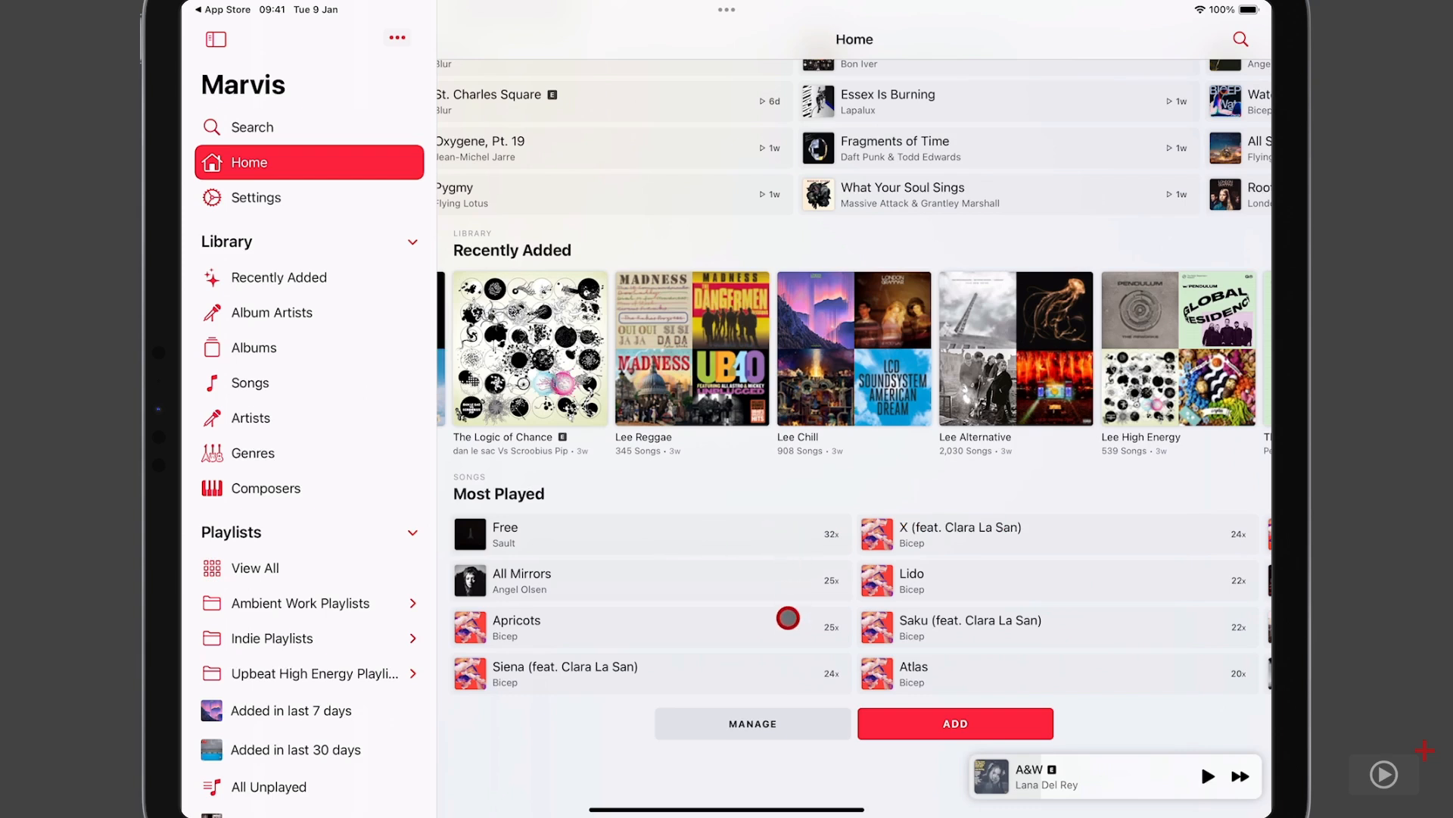
mouse_move(783, 675)
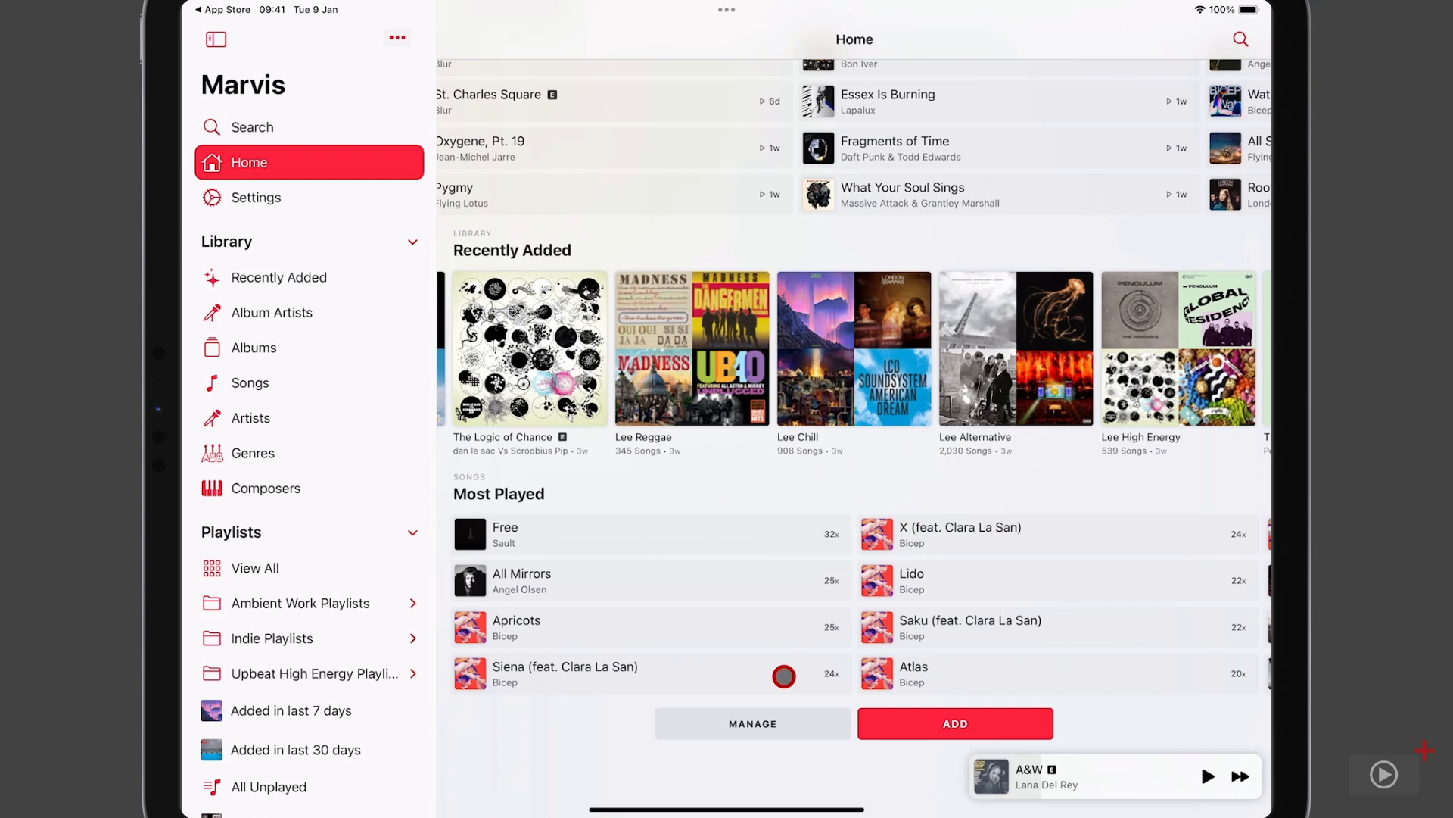
click(752, 724)
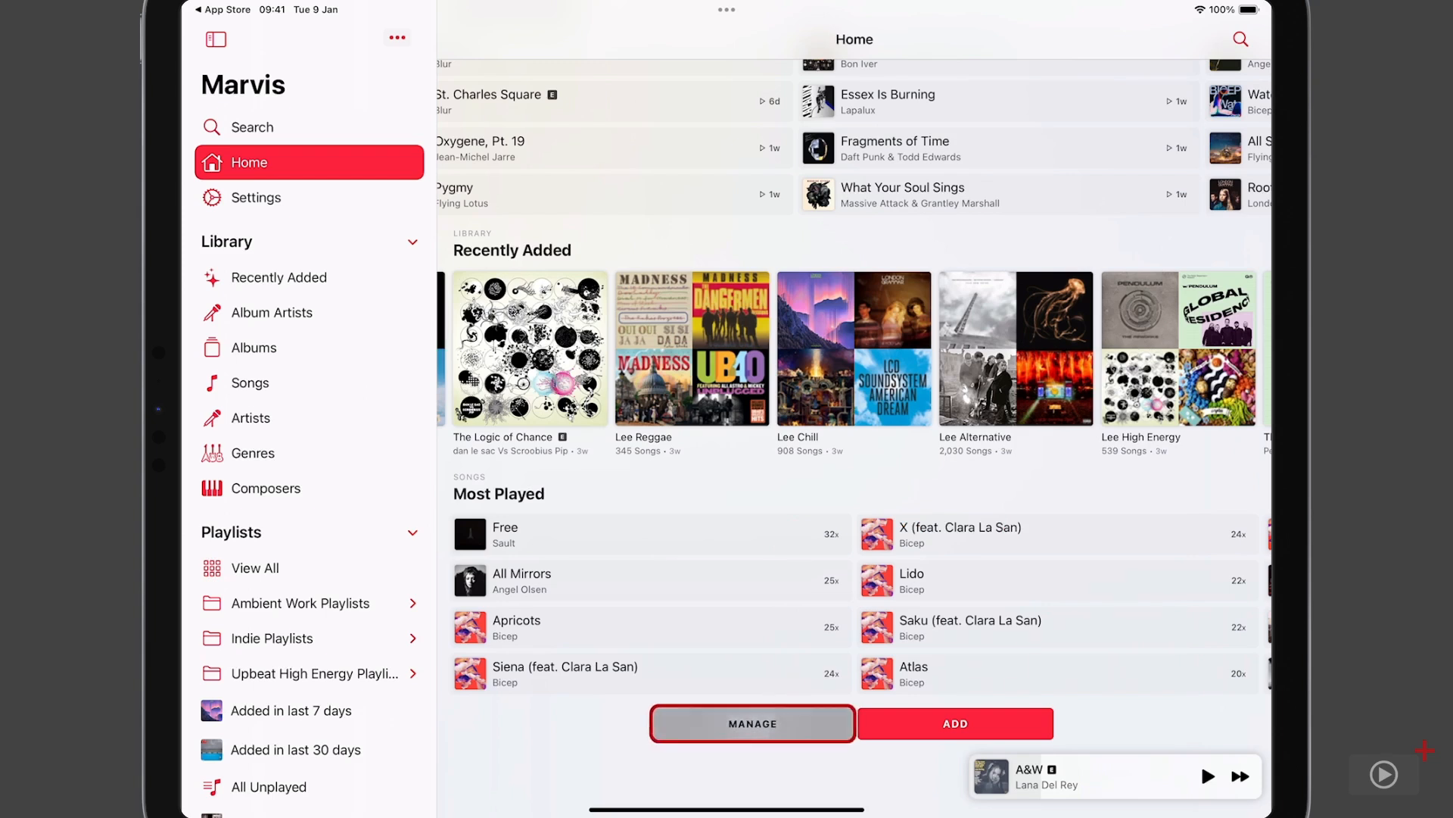
- Set the Home section header's Main Title to 'SCO Home' and confirm it
click(752, 724)
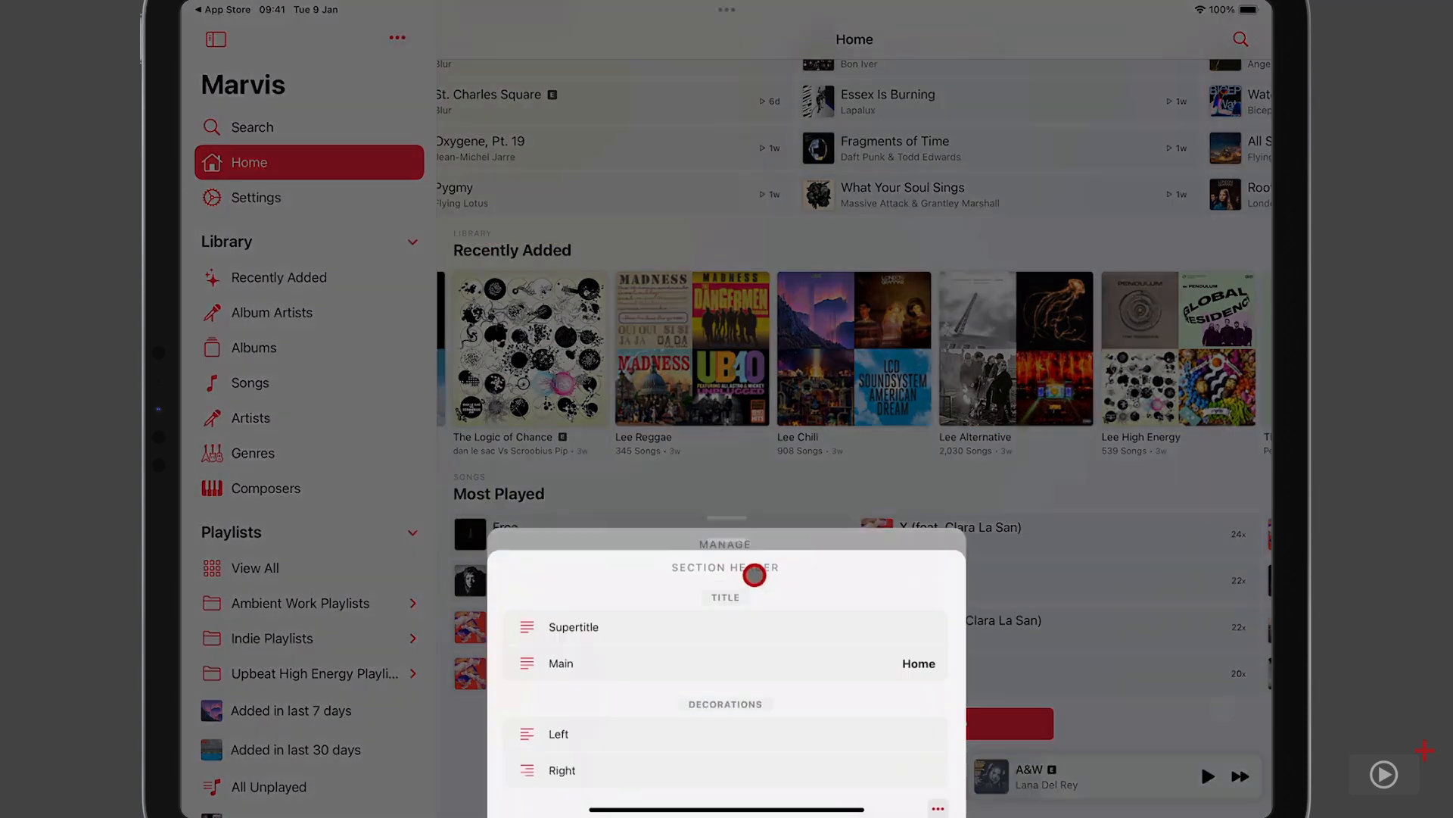
click(918, 663)
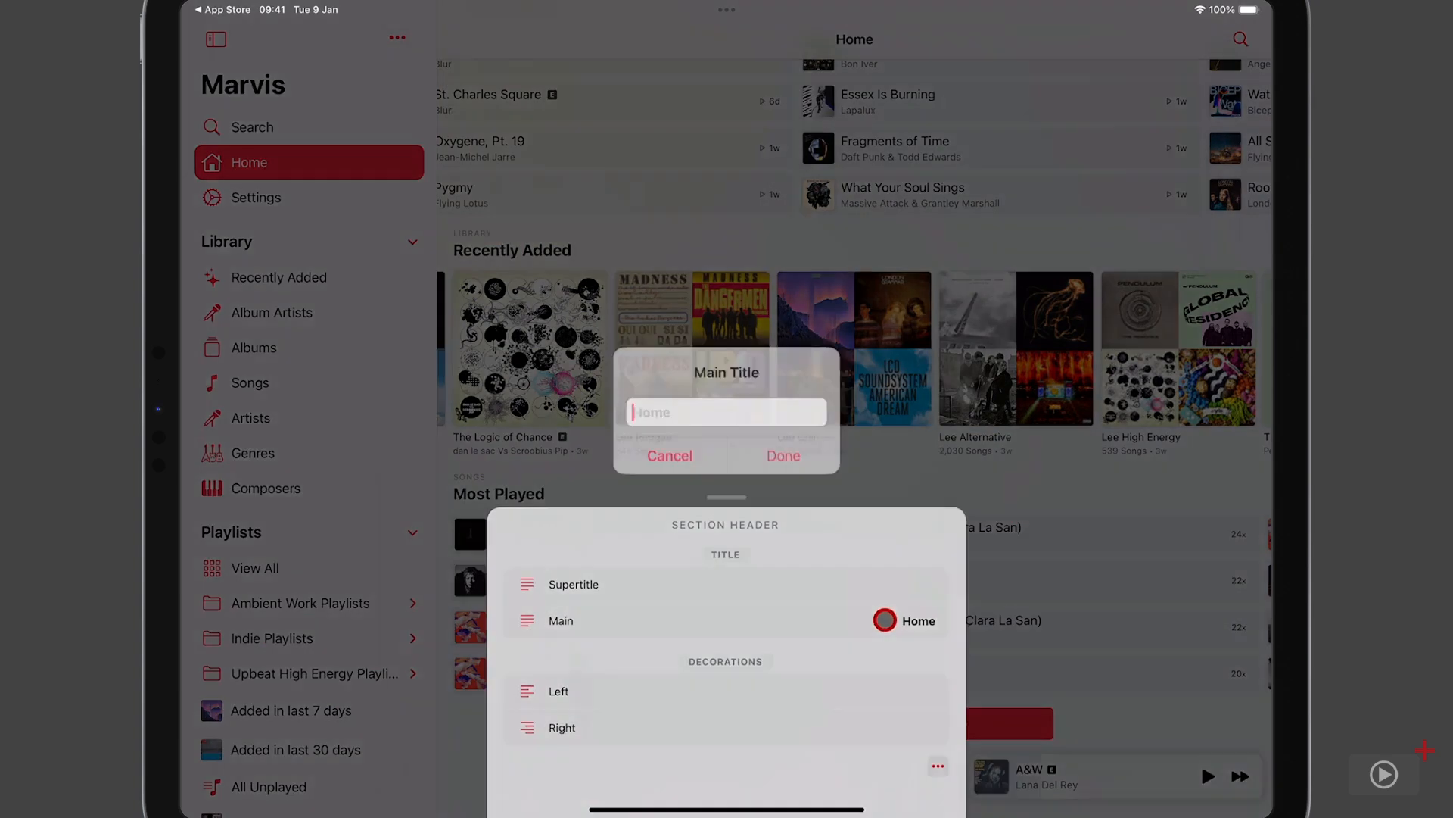
text(SCO Home)
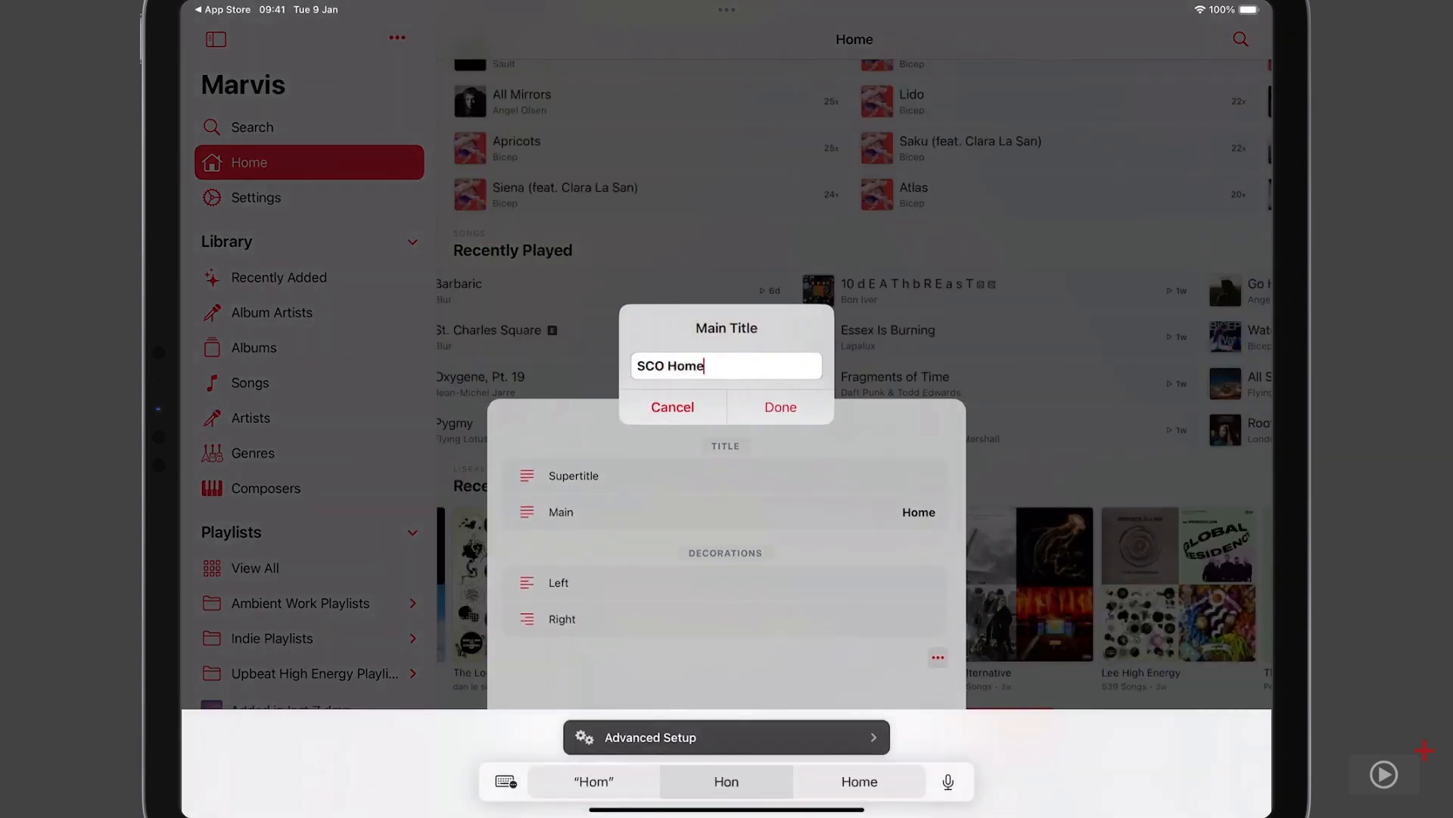
click(779, 408)
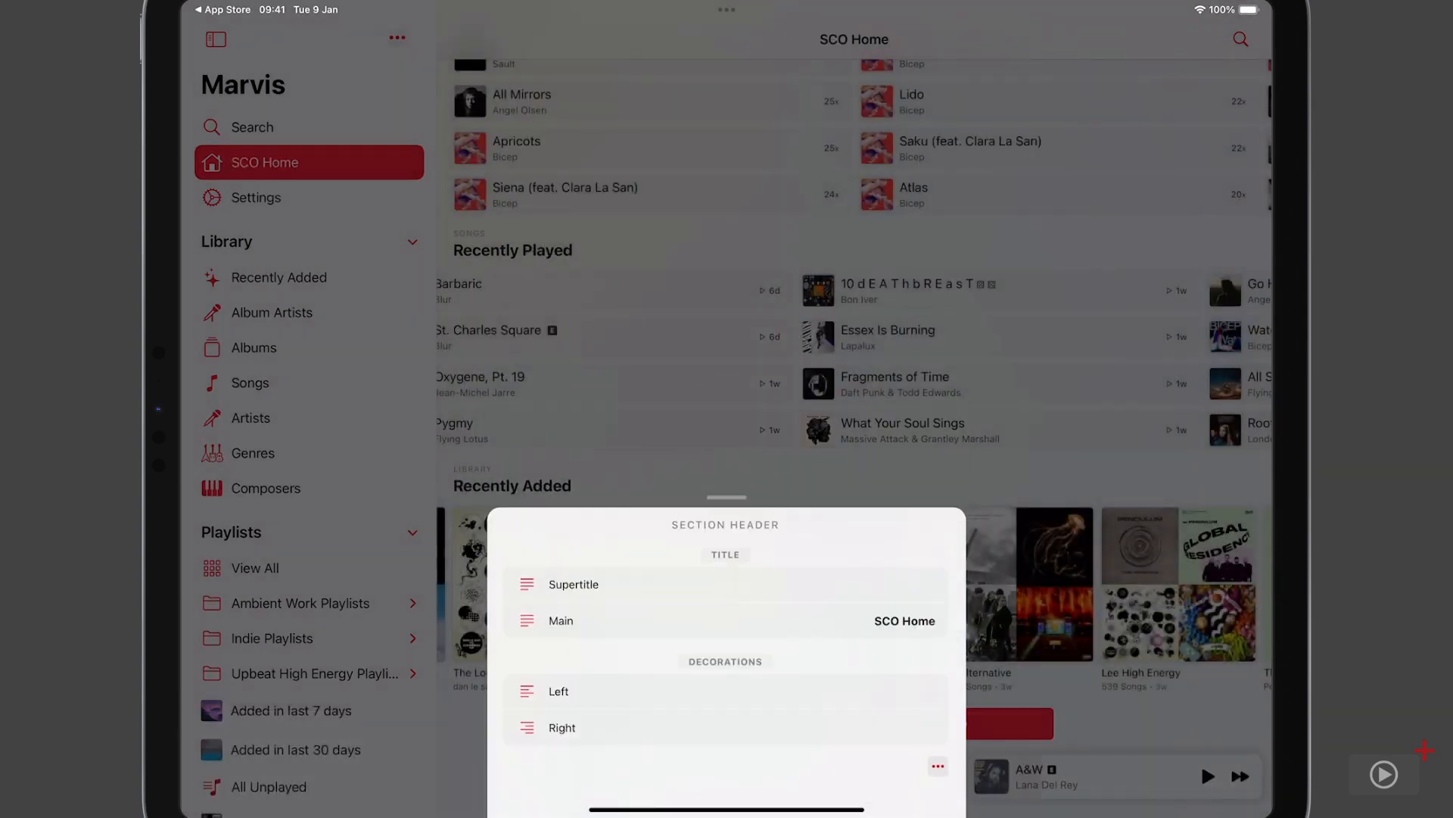